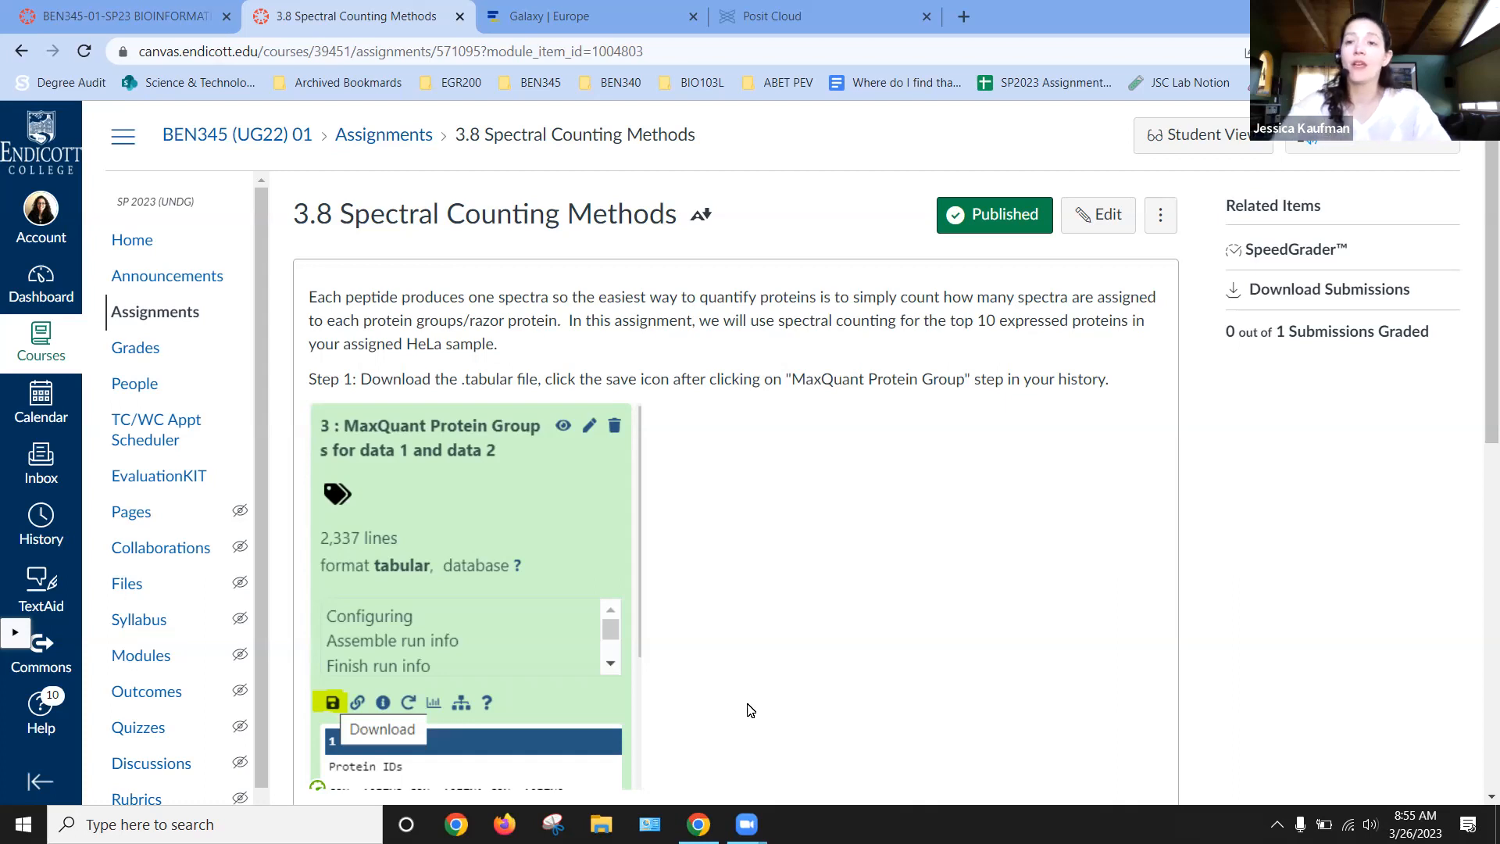
mouse_move(584, 7)
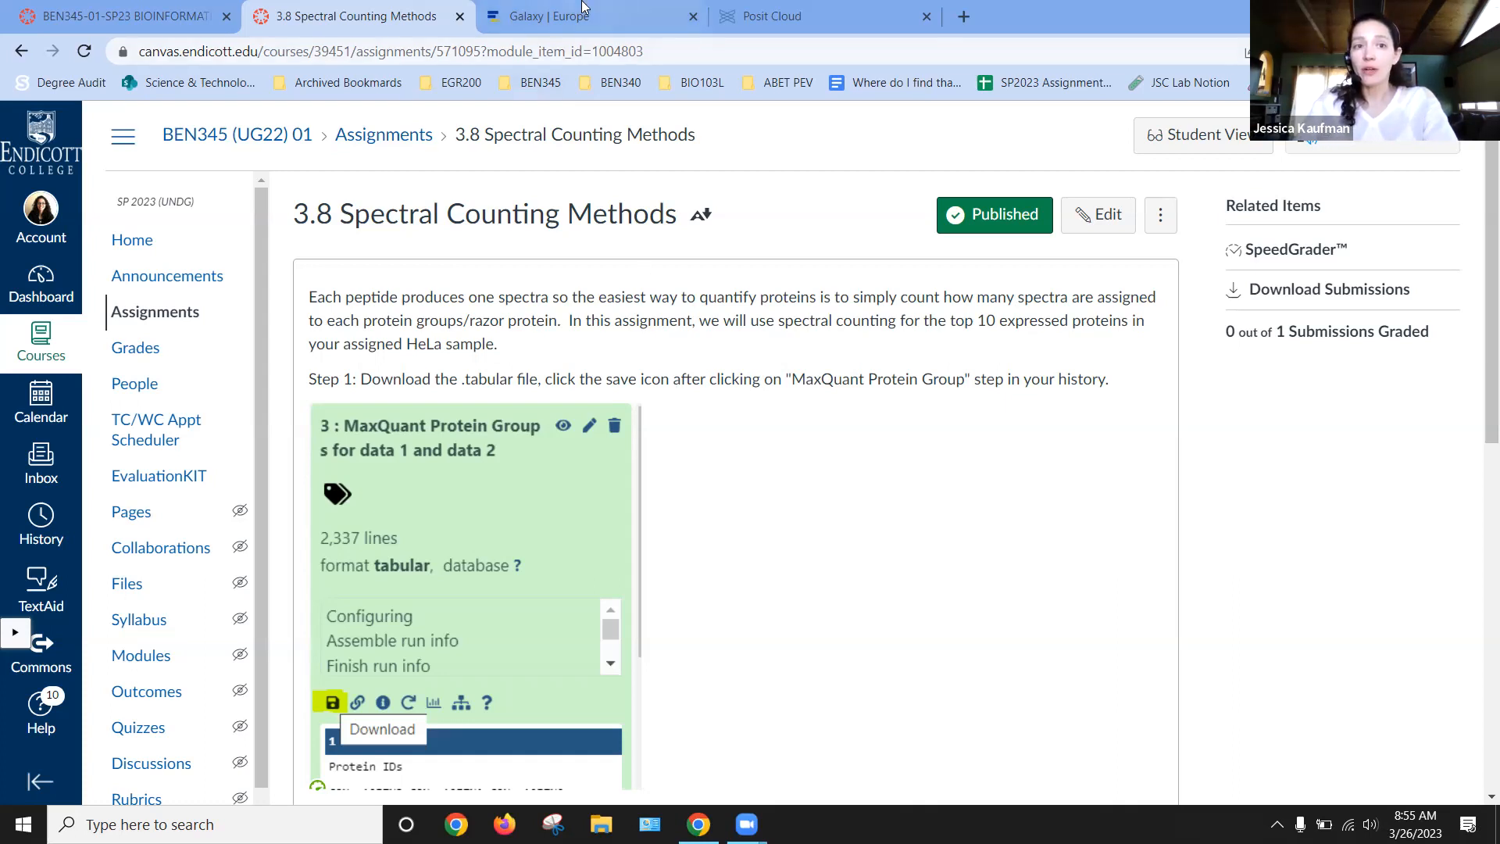
Switch from the Canvas assignment page to the Posit Cloud Proteomics workspace
click(575, 16)
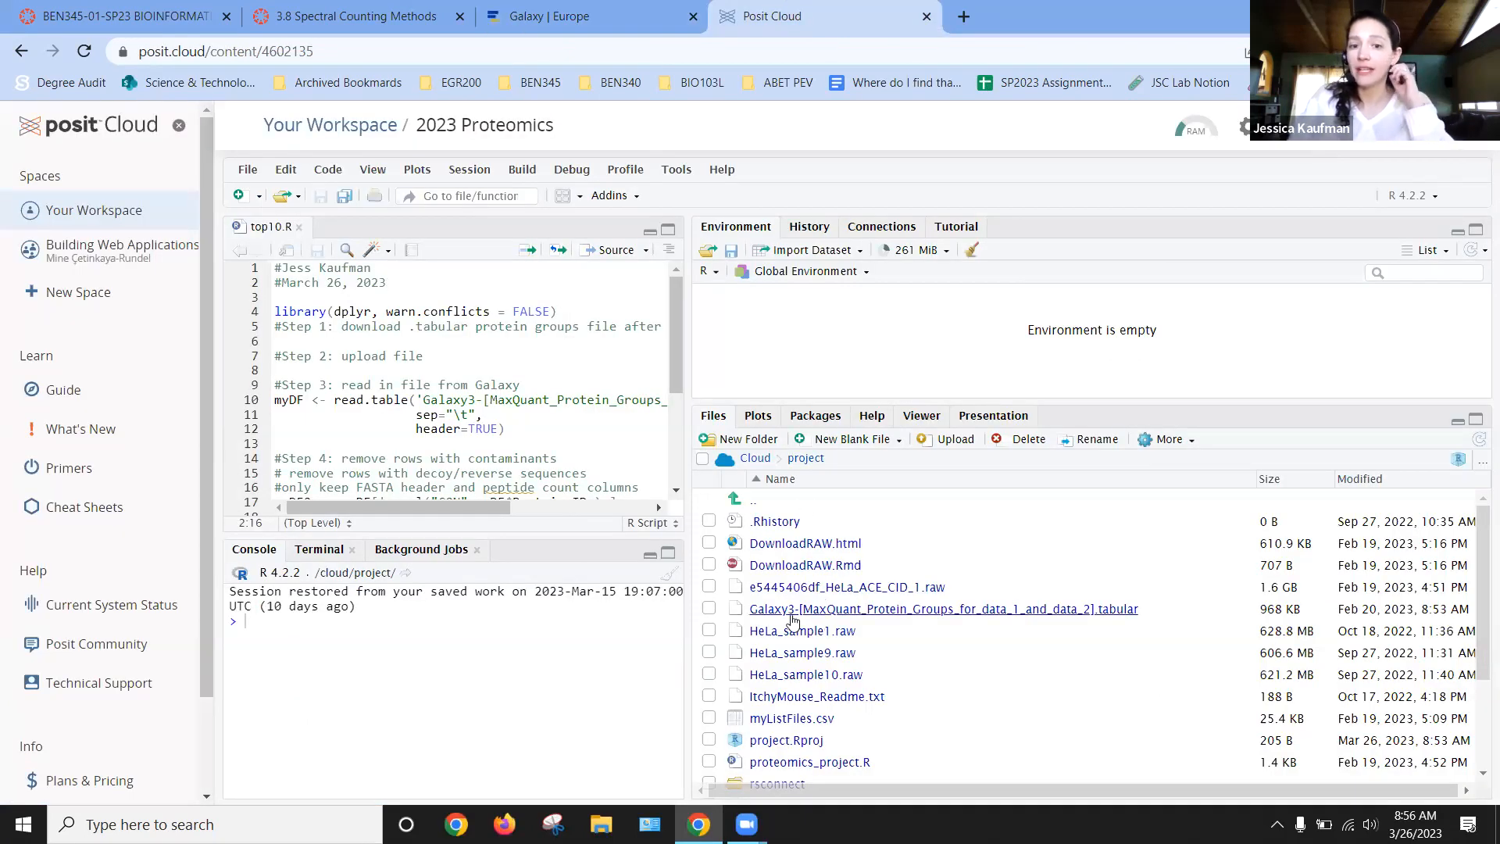
mouse_move(1005, 616)
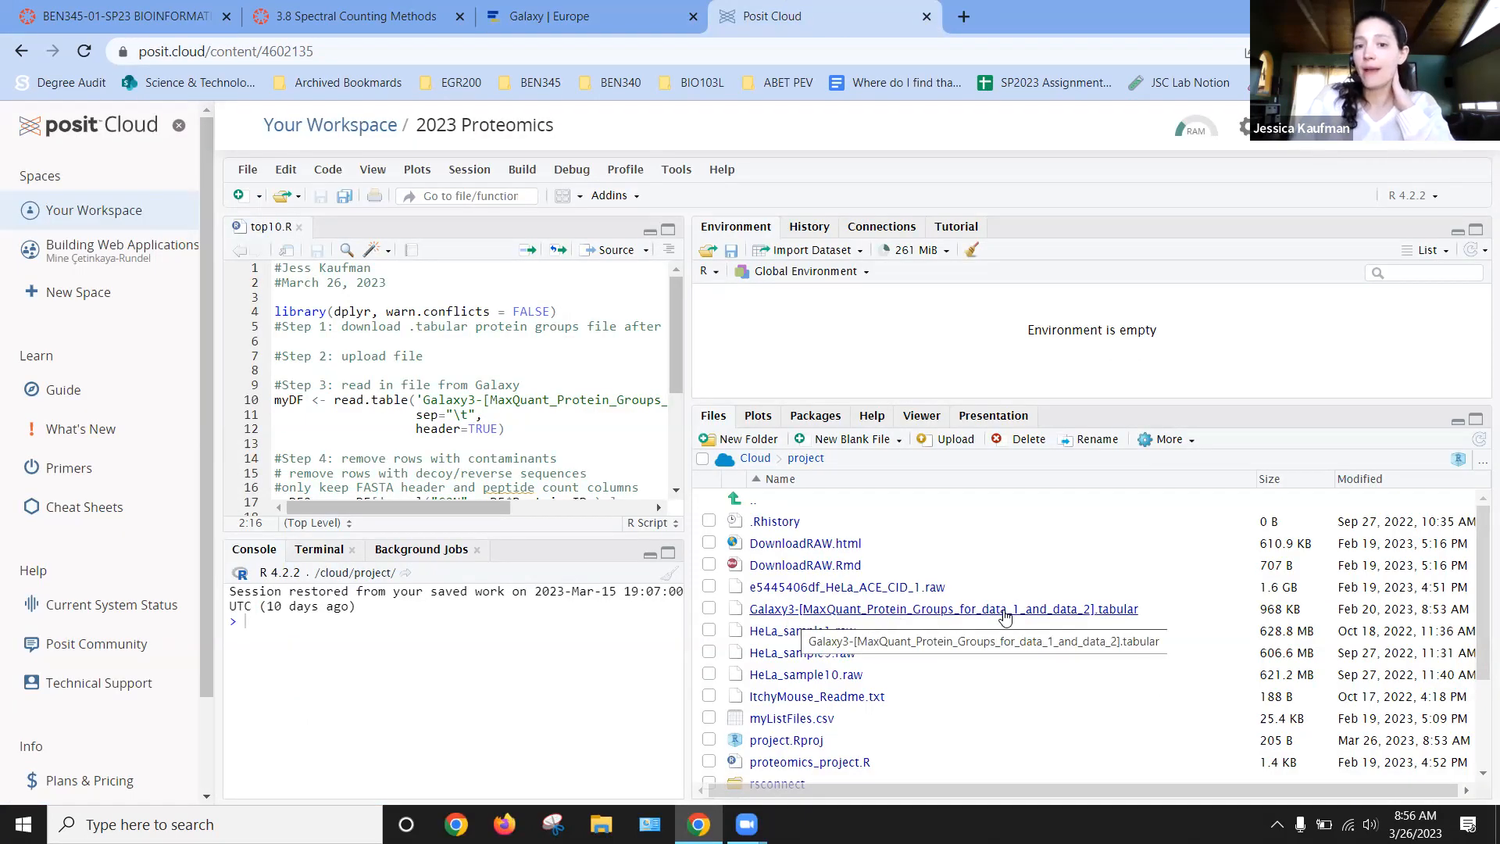
Check the Galaxy3 MaxQuant protein groups .tabular file in the Files pane
click(382, 282)
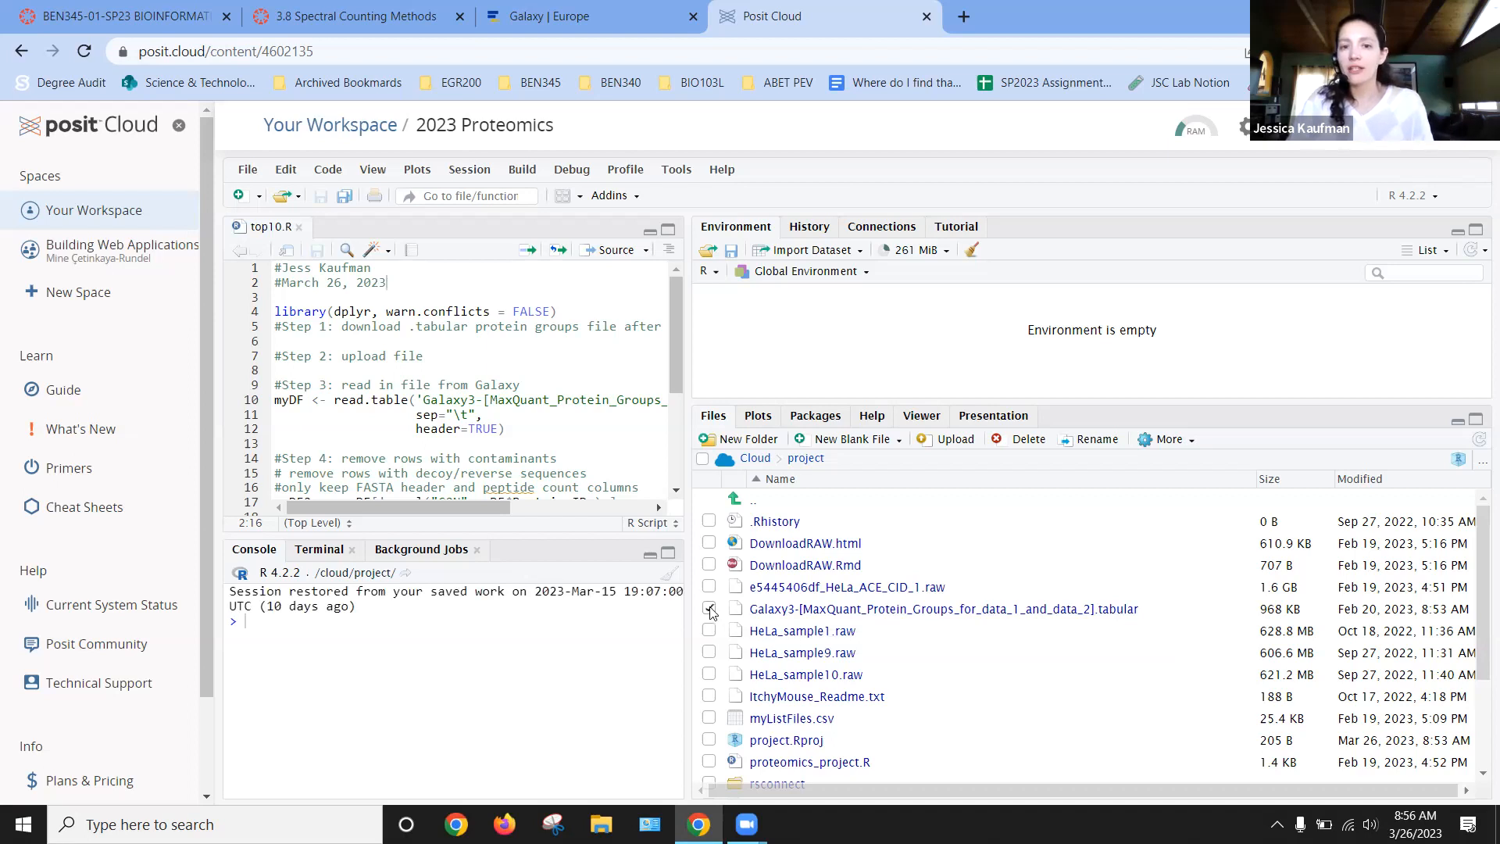
click(710, 610)
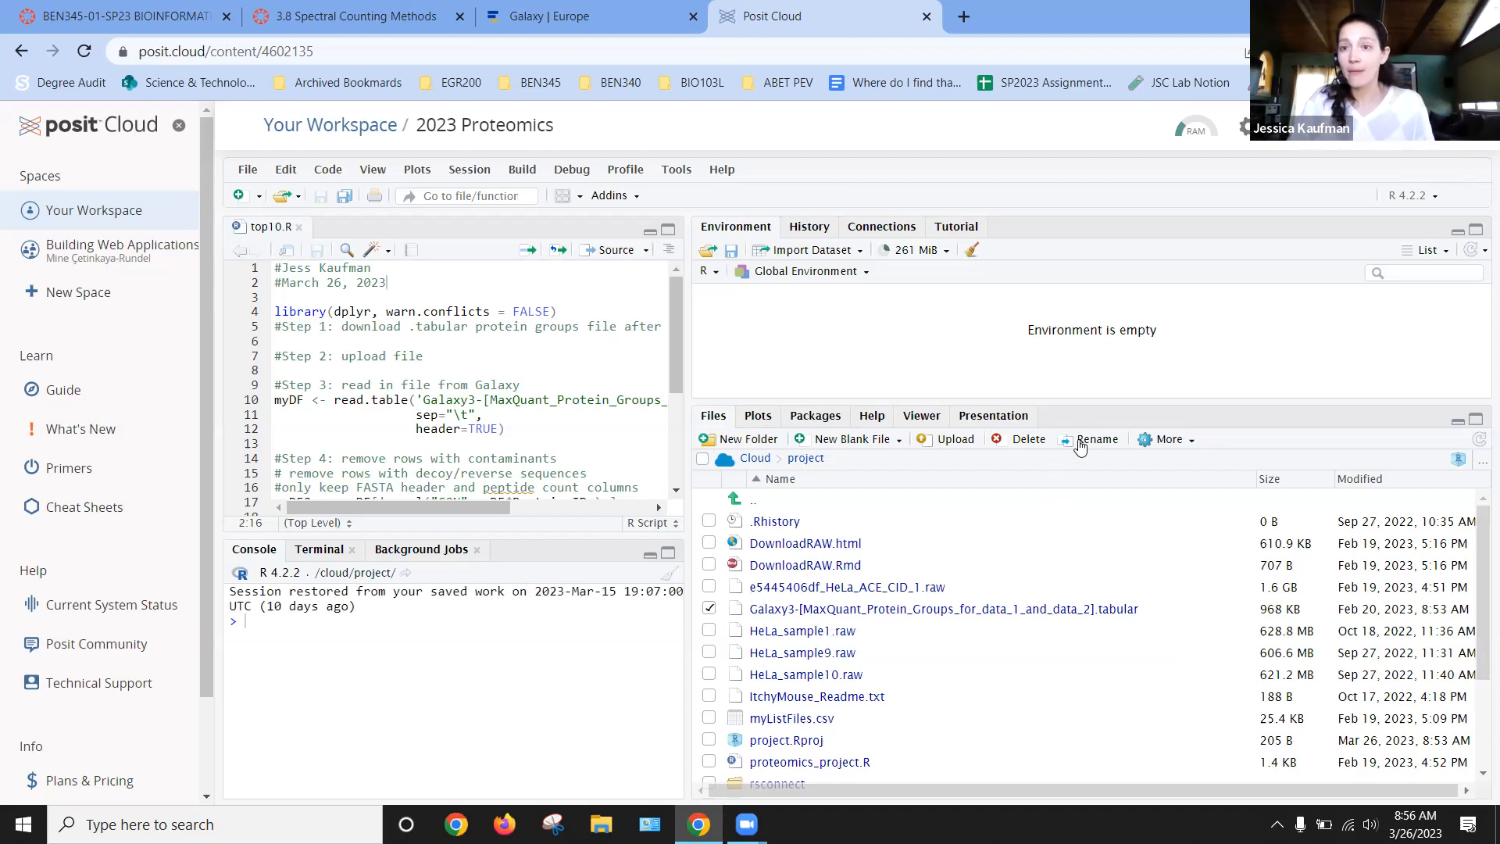
mouse_move(1098, 439)
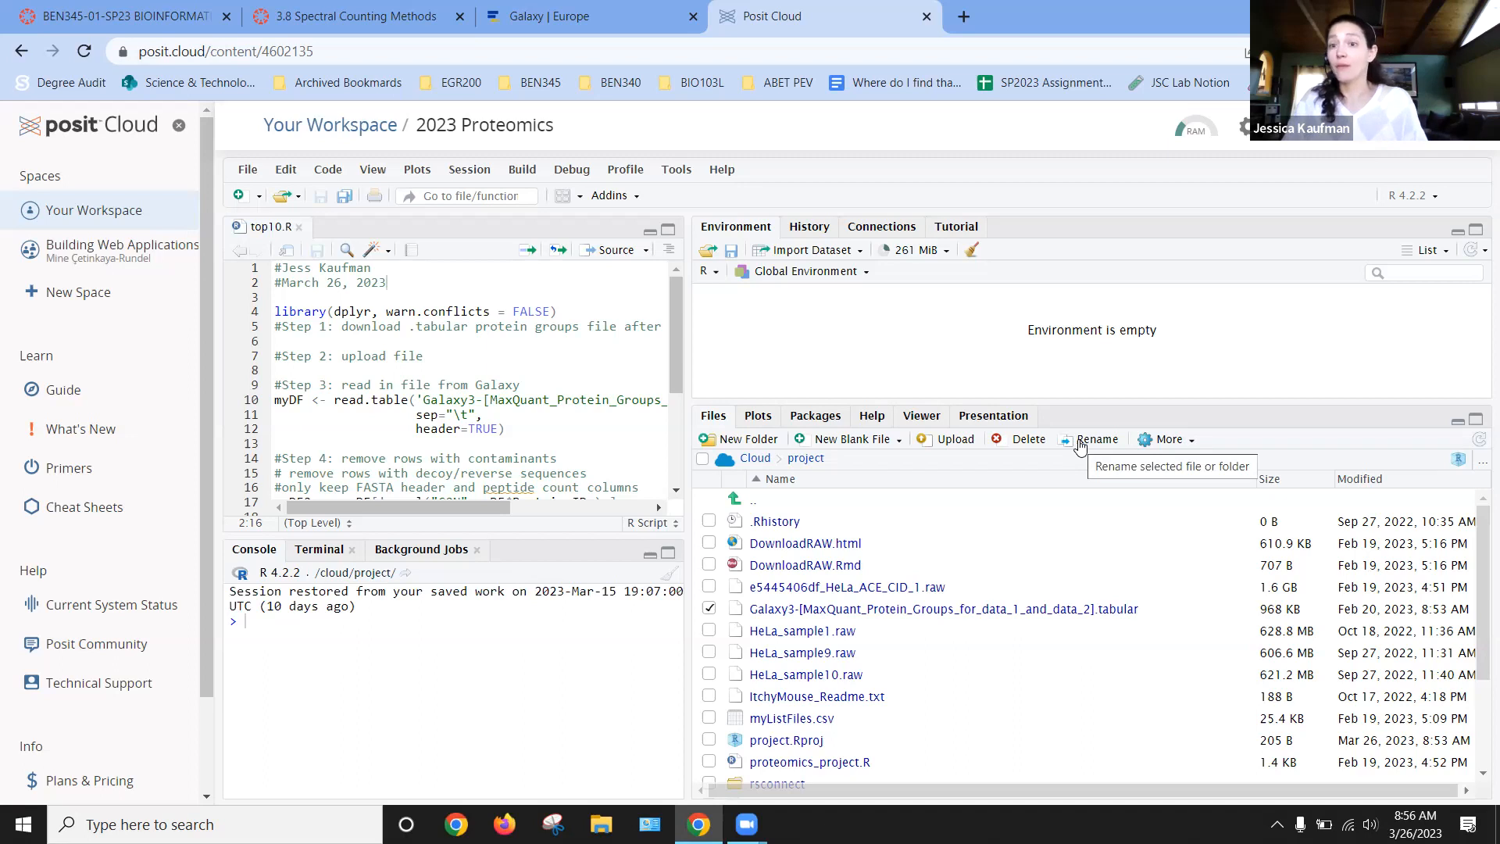
mouse_move(366, 255)
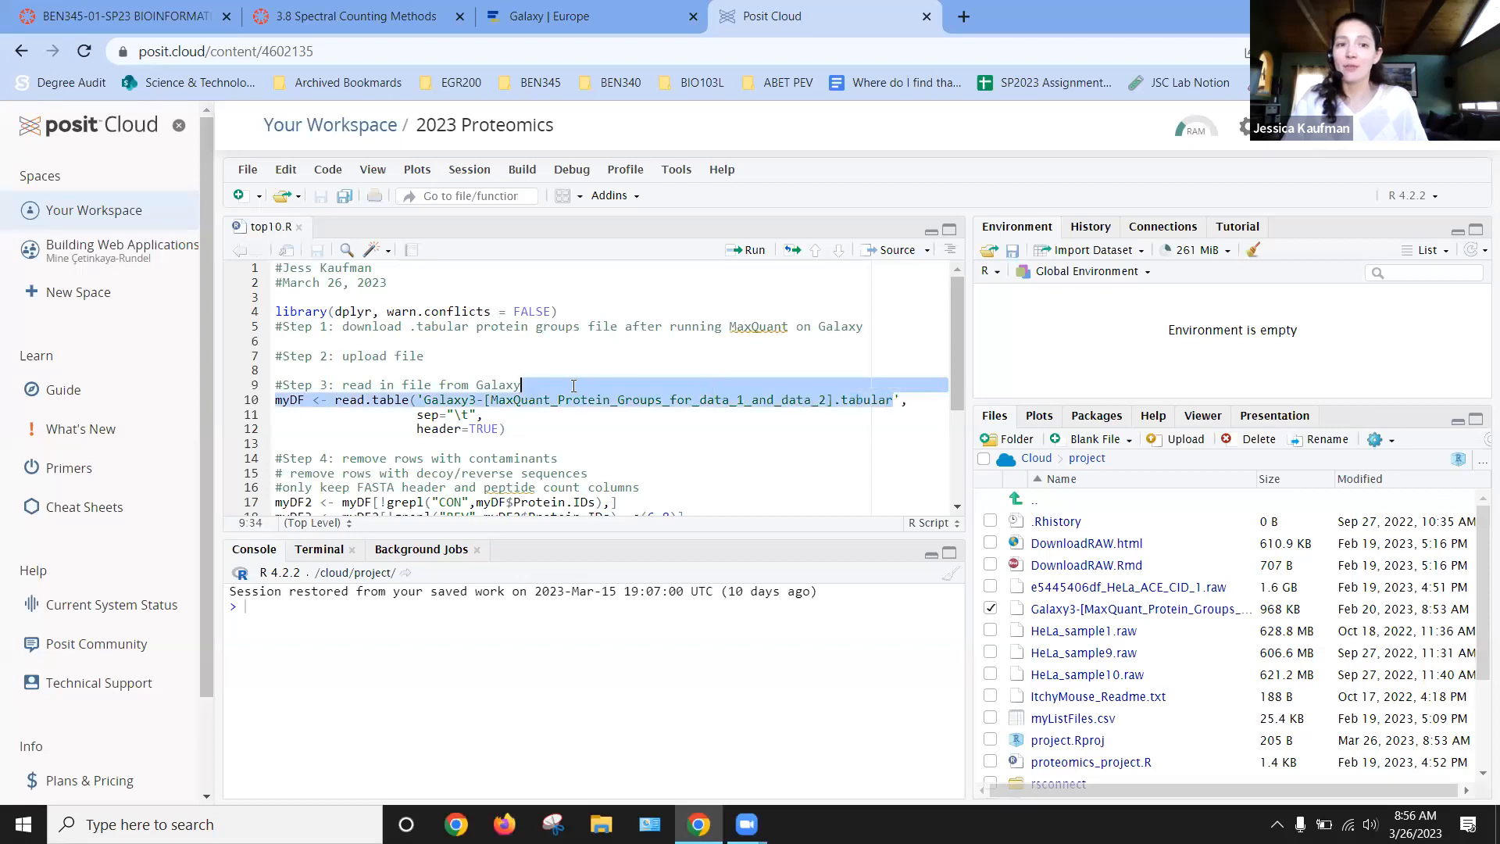
Replace the read.table filename by deleting it and autocompleting 'Gal' to the Galaxy3 file
click(426, 401)
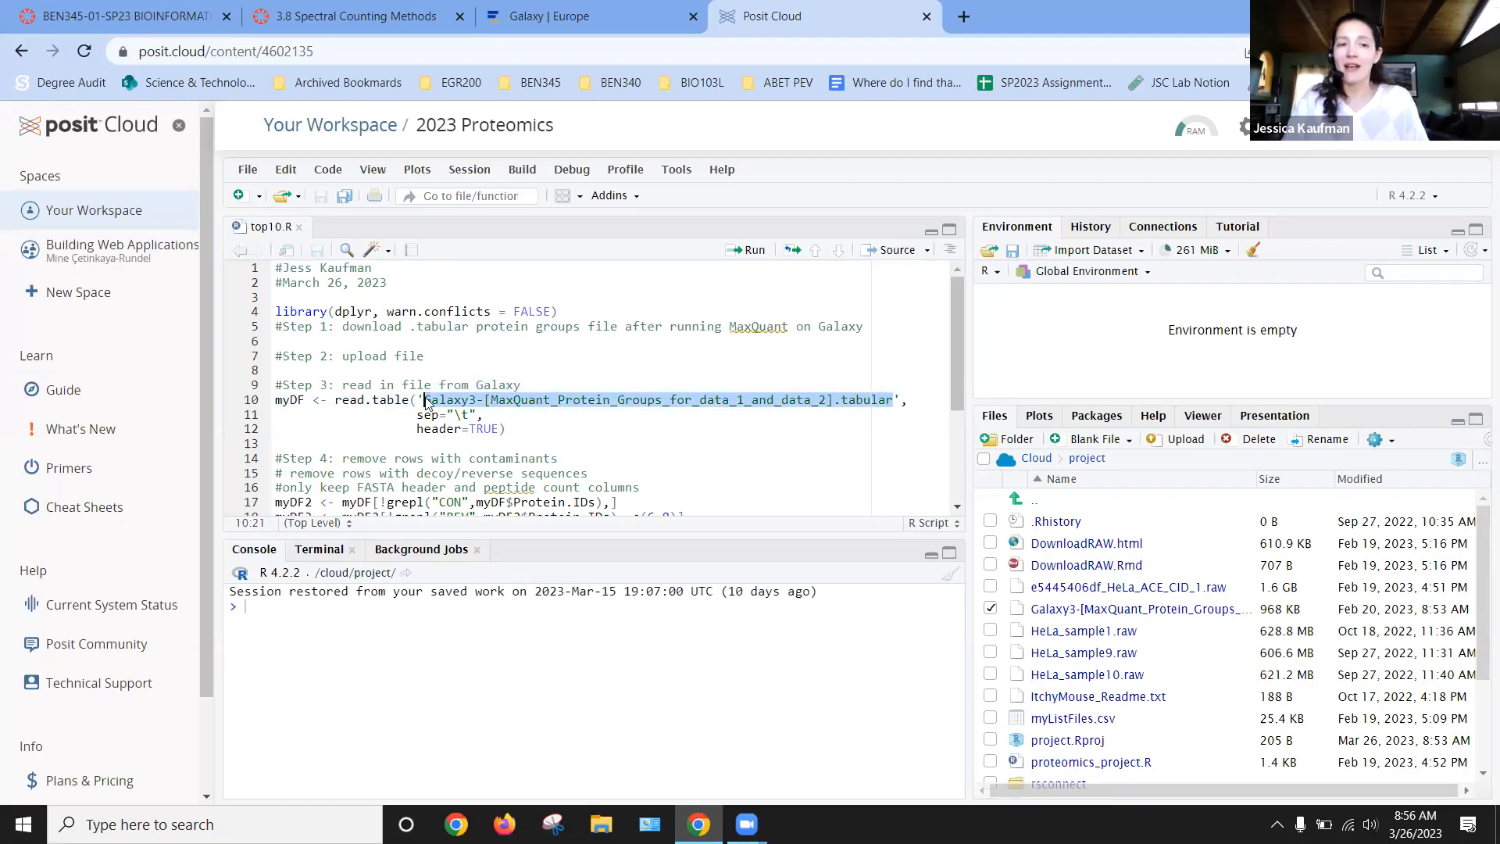
key(Delete)
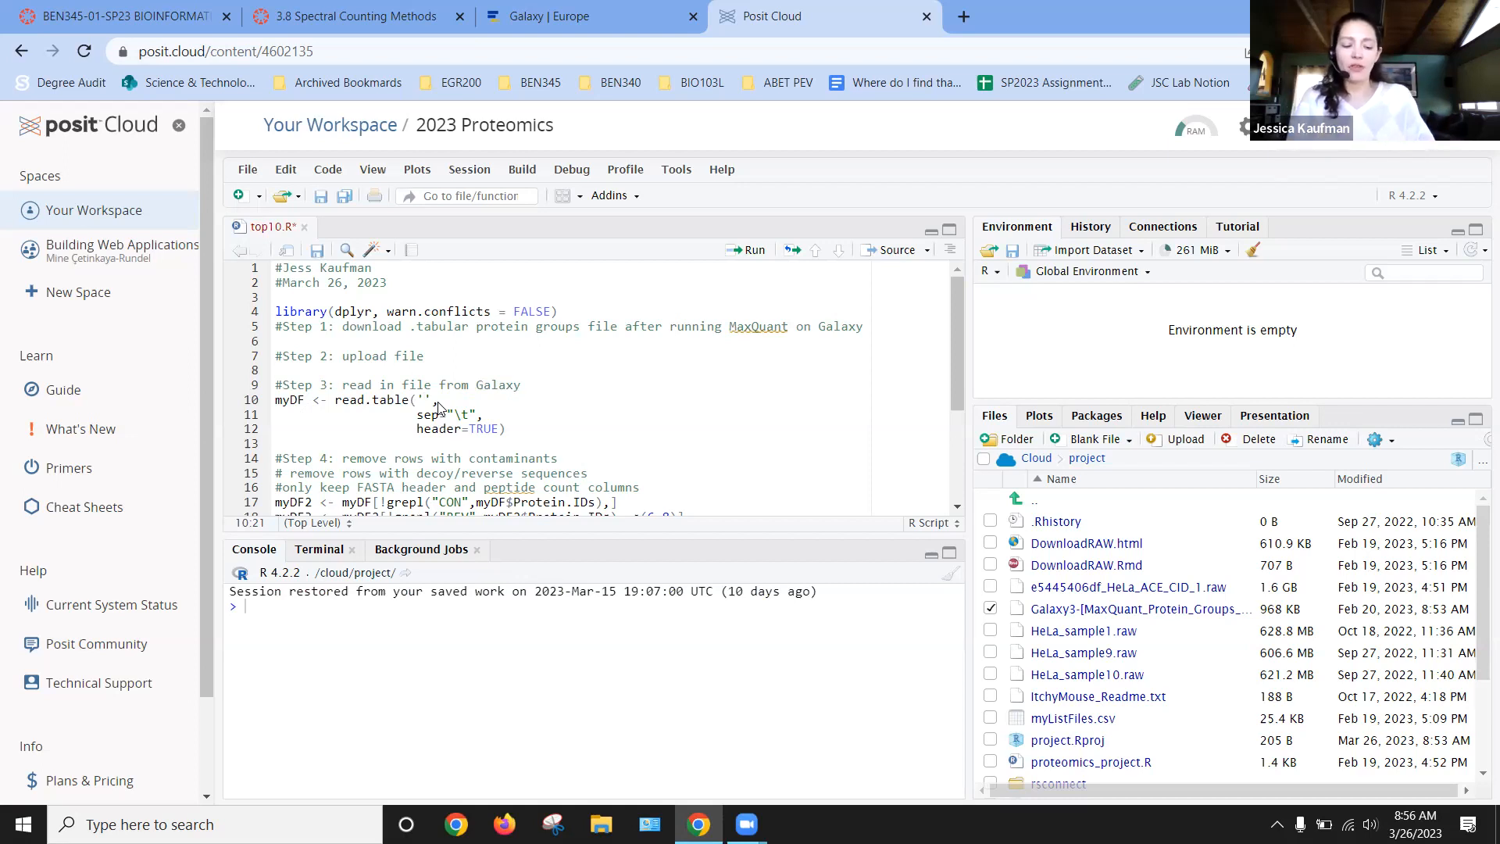
text(Gal)
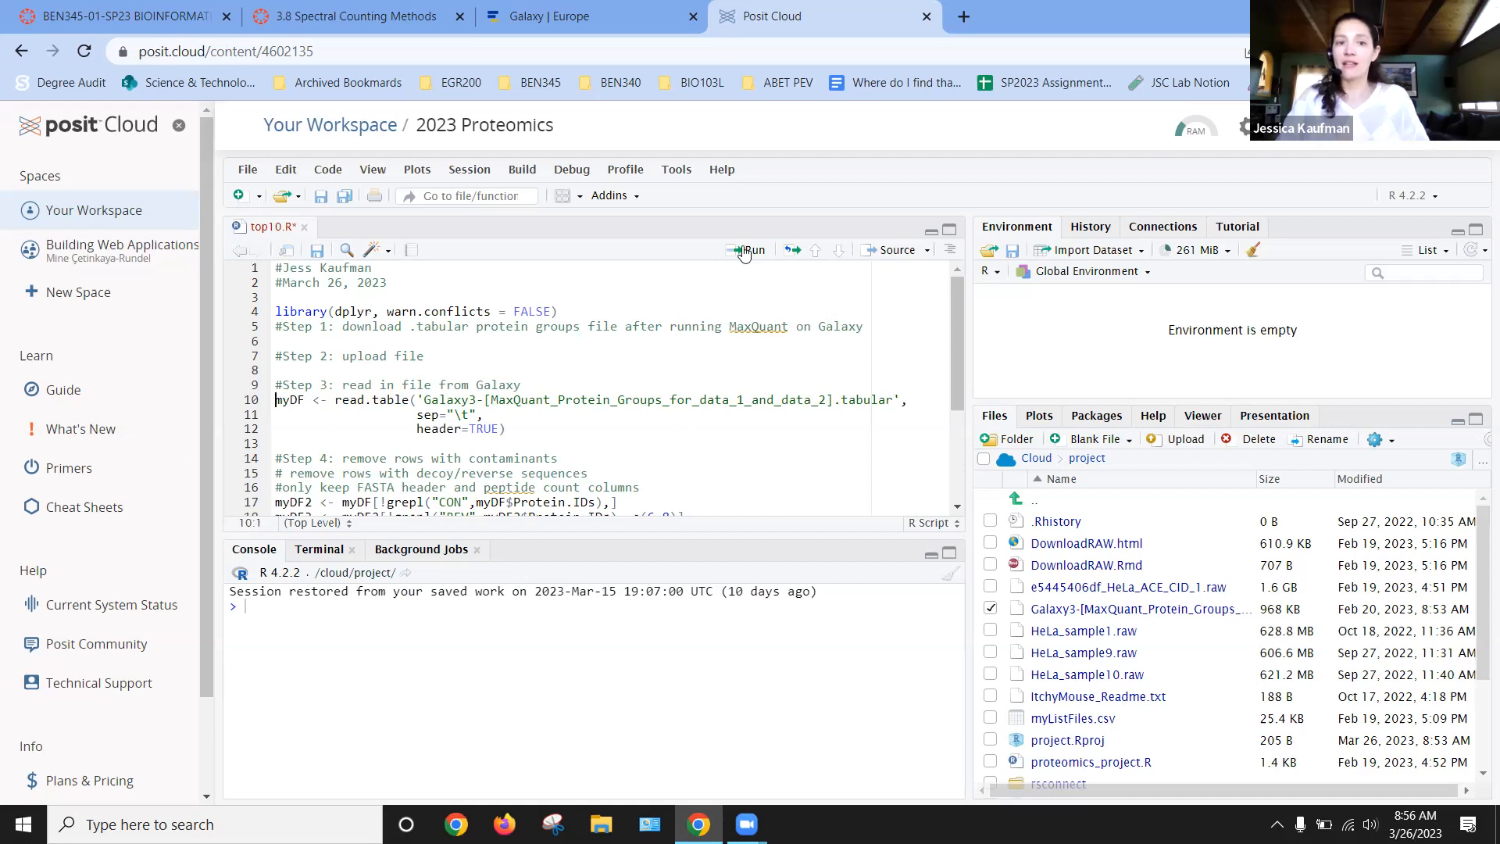
Run read.table to load myDF (2336 obs, 38 variables), view it, then visit Galaxy Europe
click(749, 250)
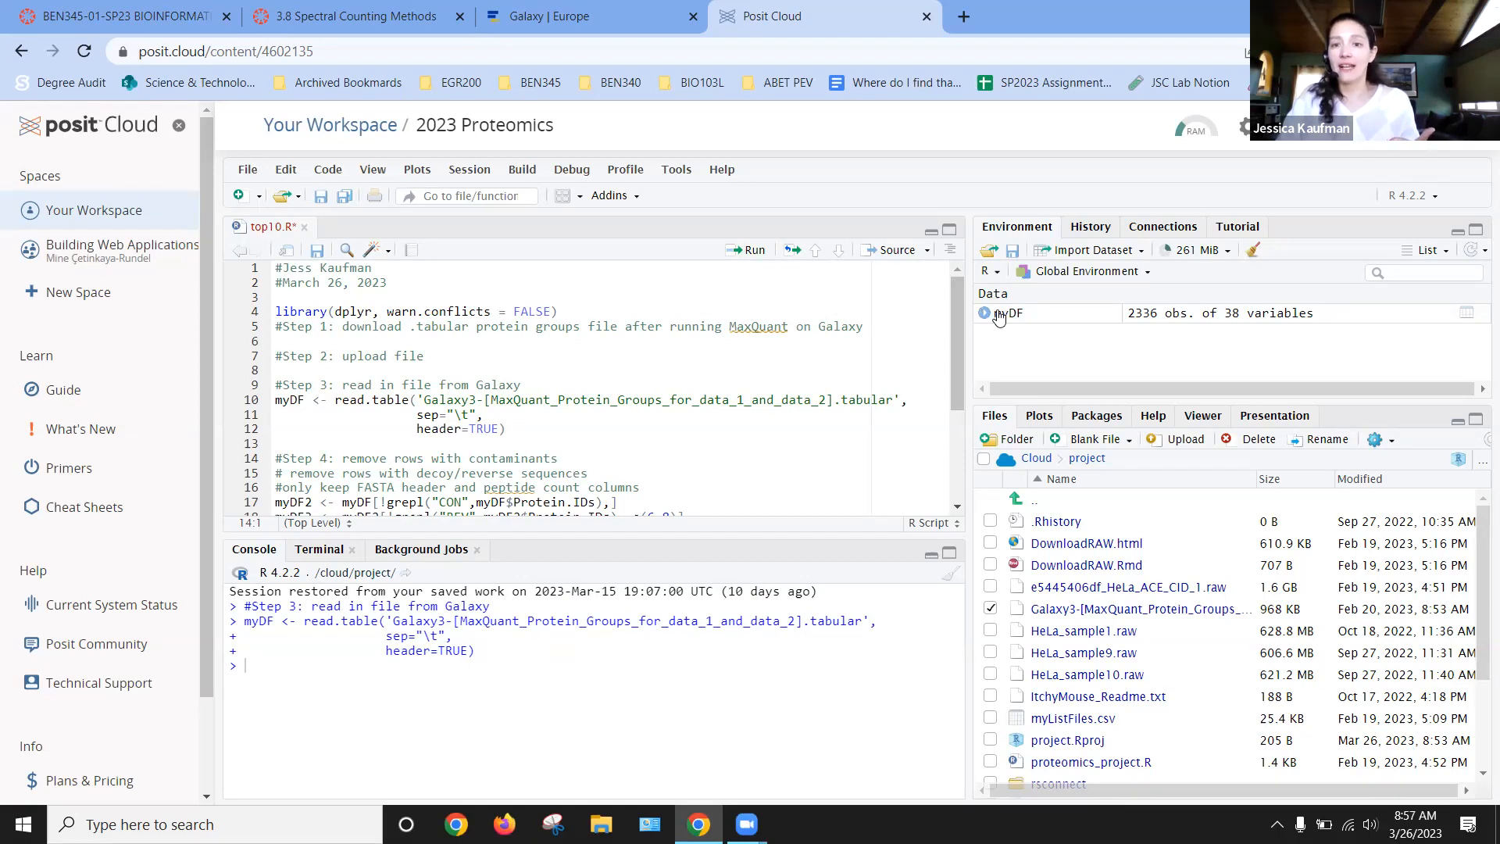
click(1006, 312)
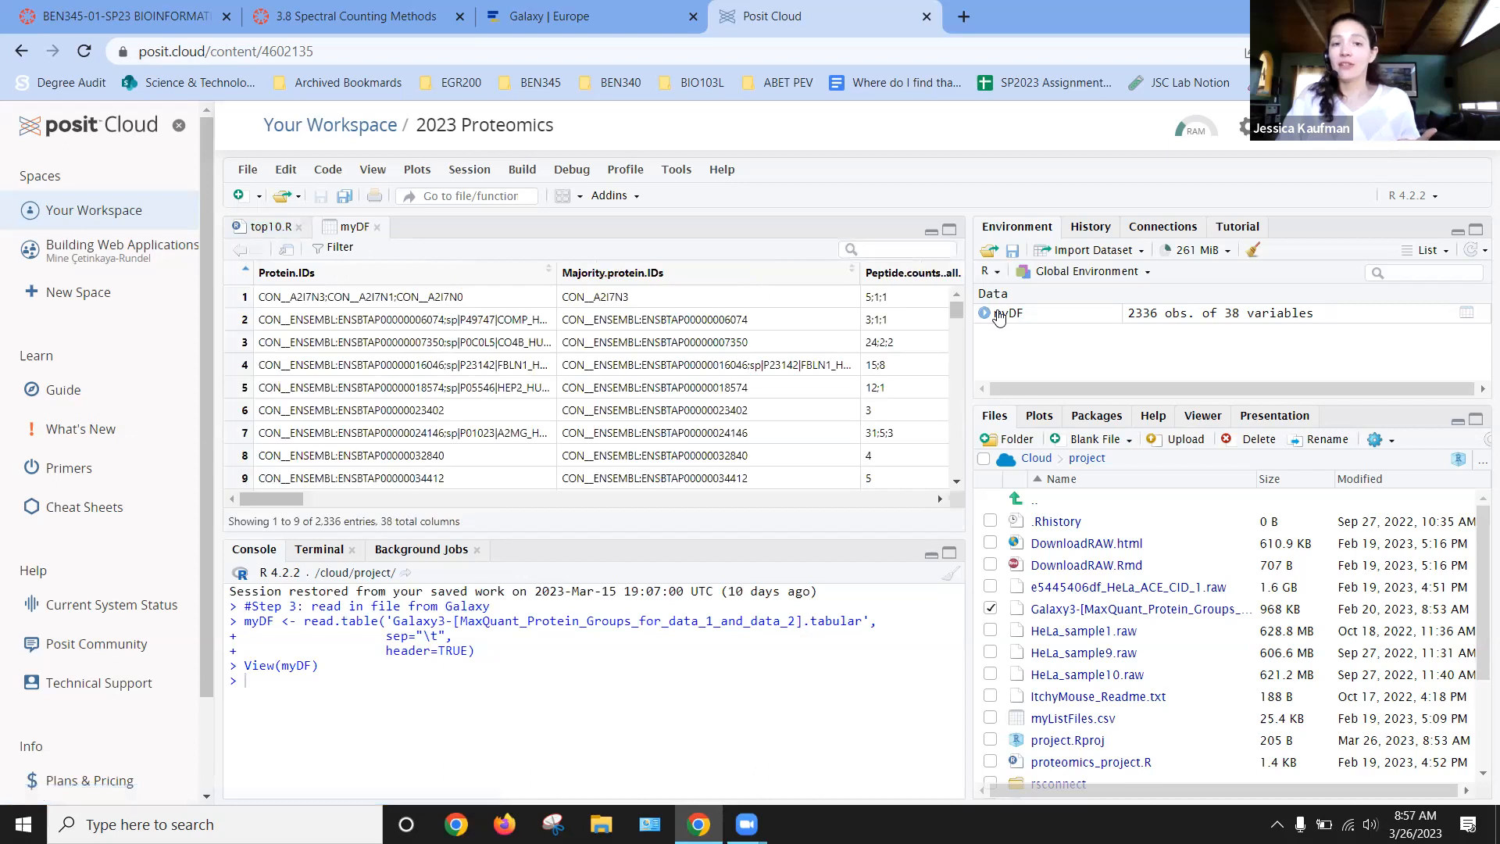
mouse_move(395, 289)
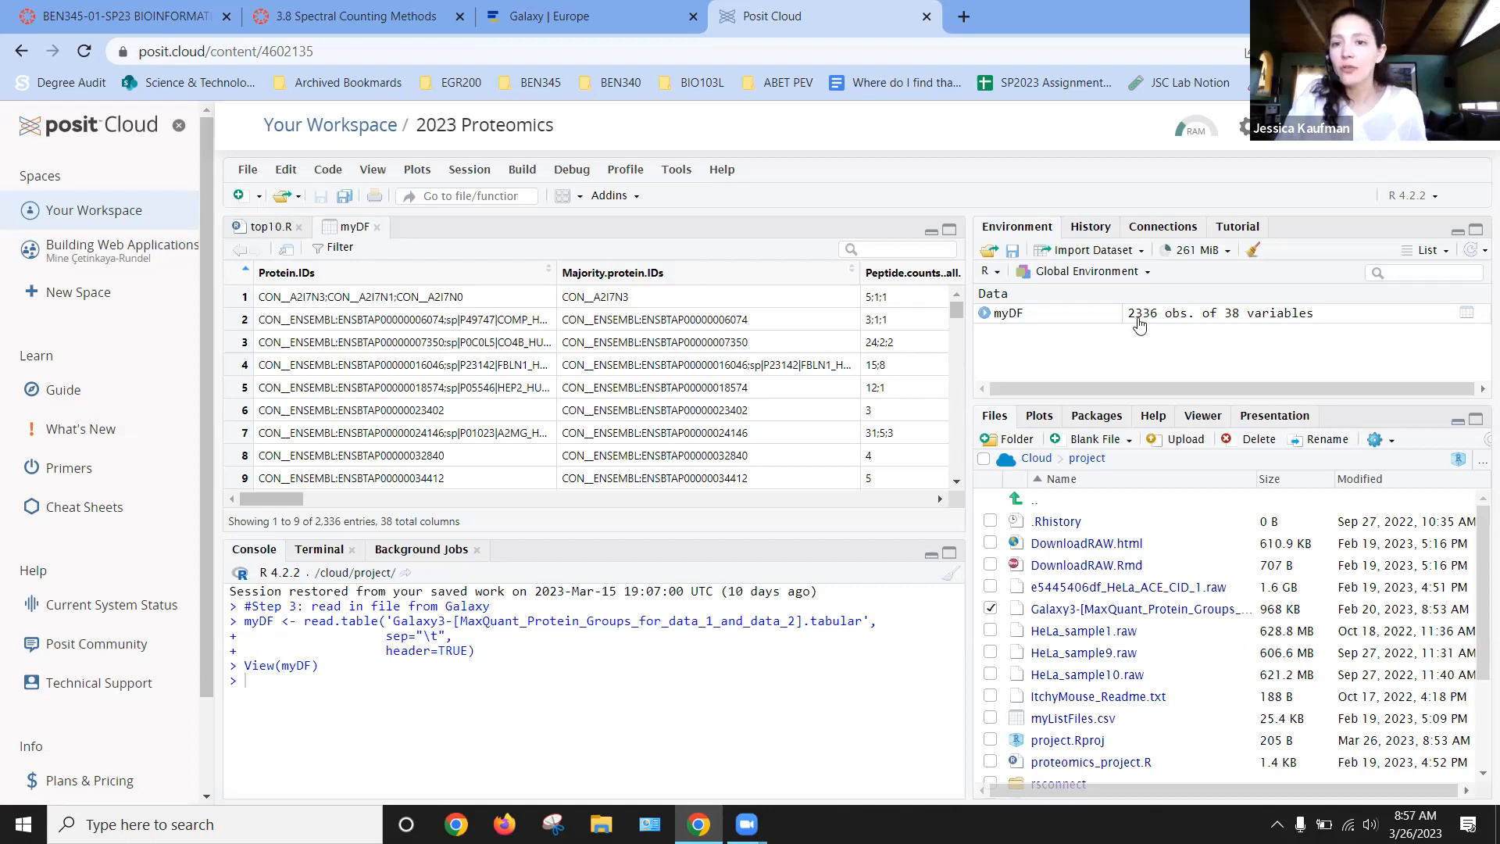
click(574, 17)
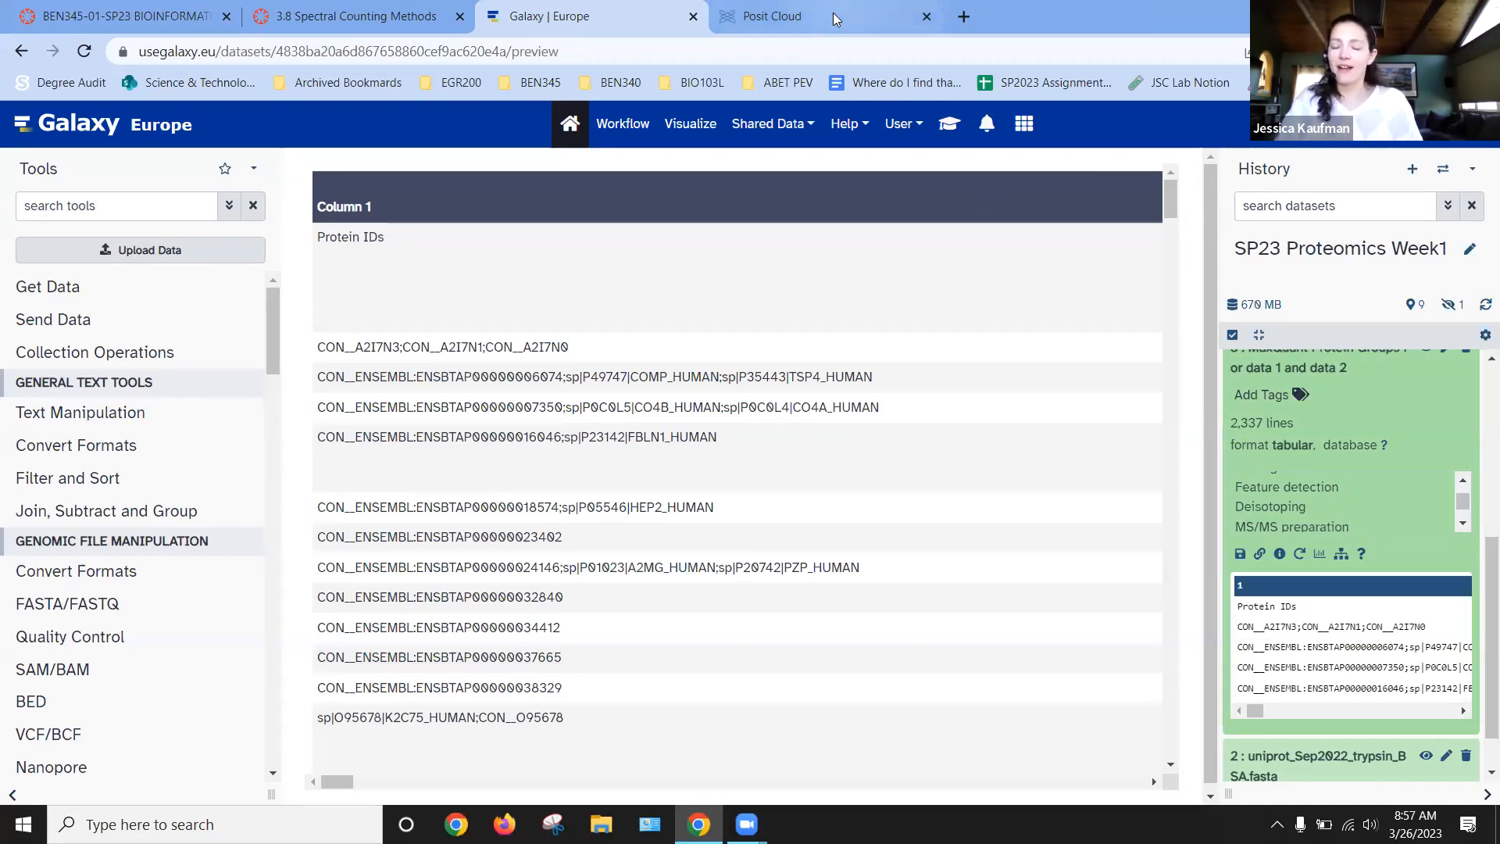
Return from Galaxy Europe's dataset preview to the Posit Cloud top10.R script
click(767, 17)
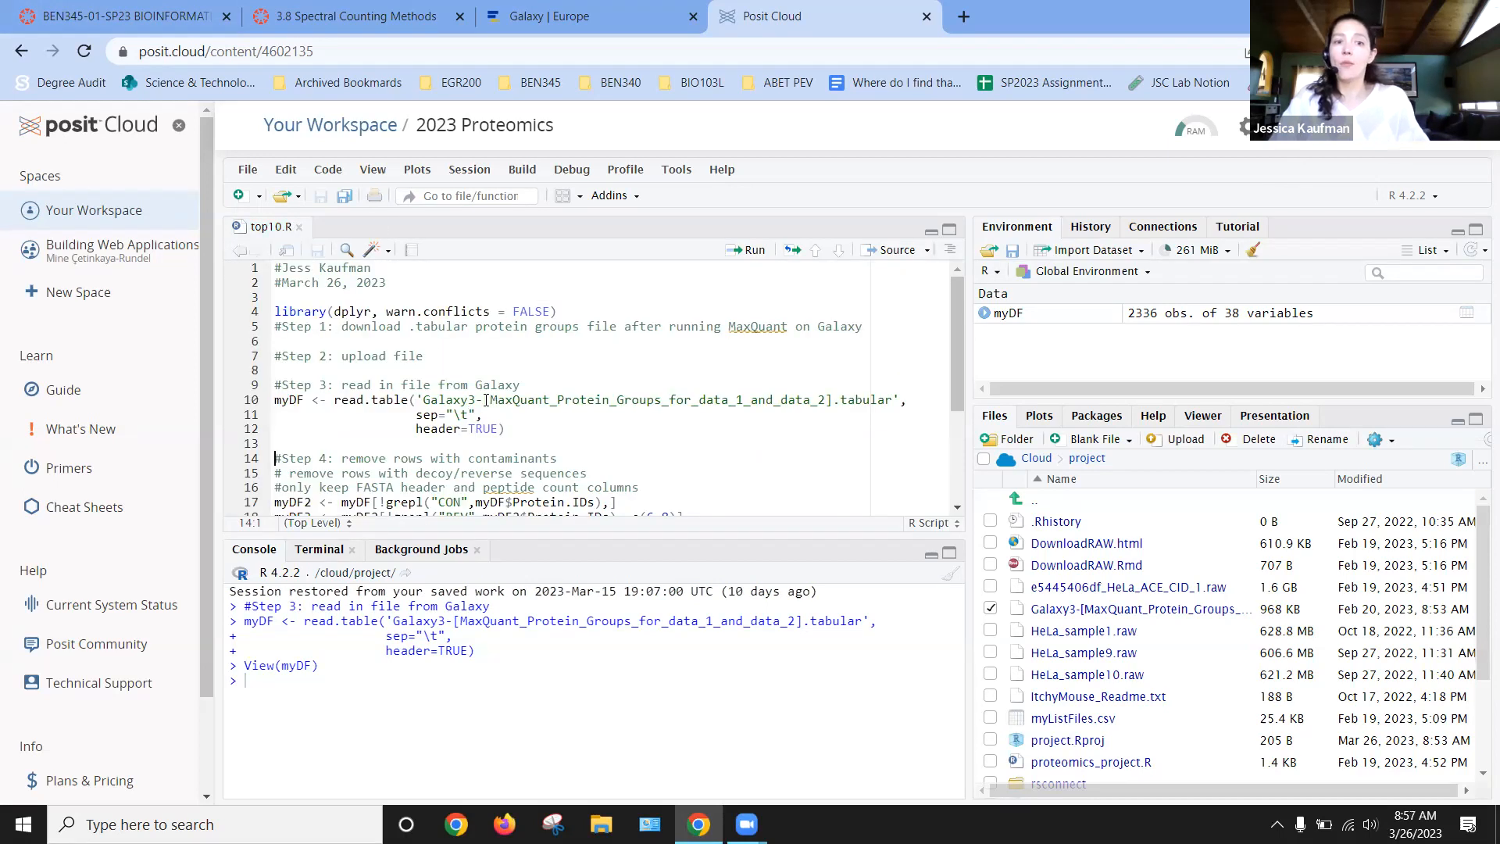
Select the Step 3 read.table lines and scroll to reveal the Step 4 and 5 code
drag(413, 415, 483, 414)
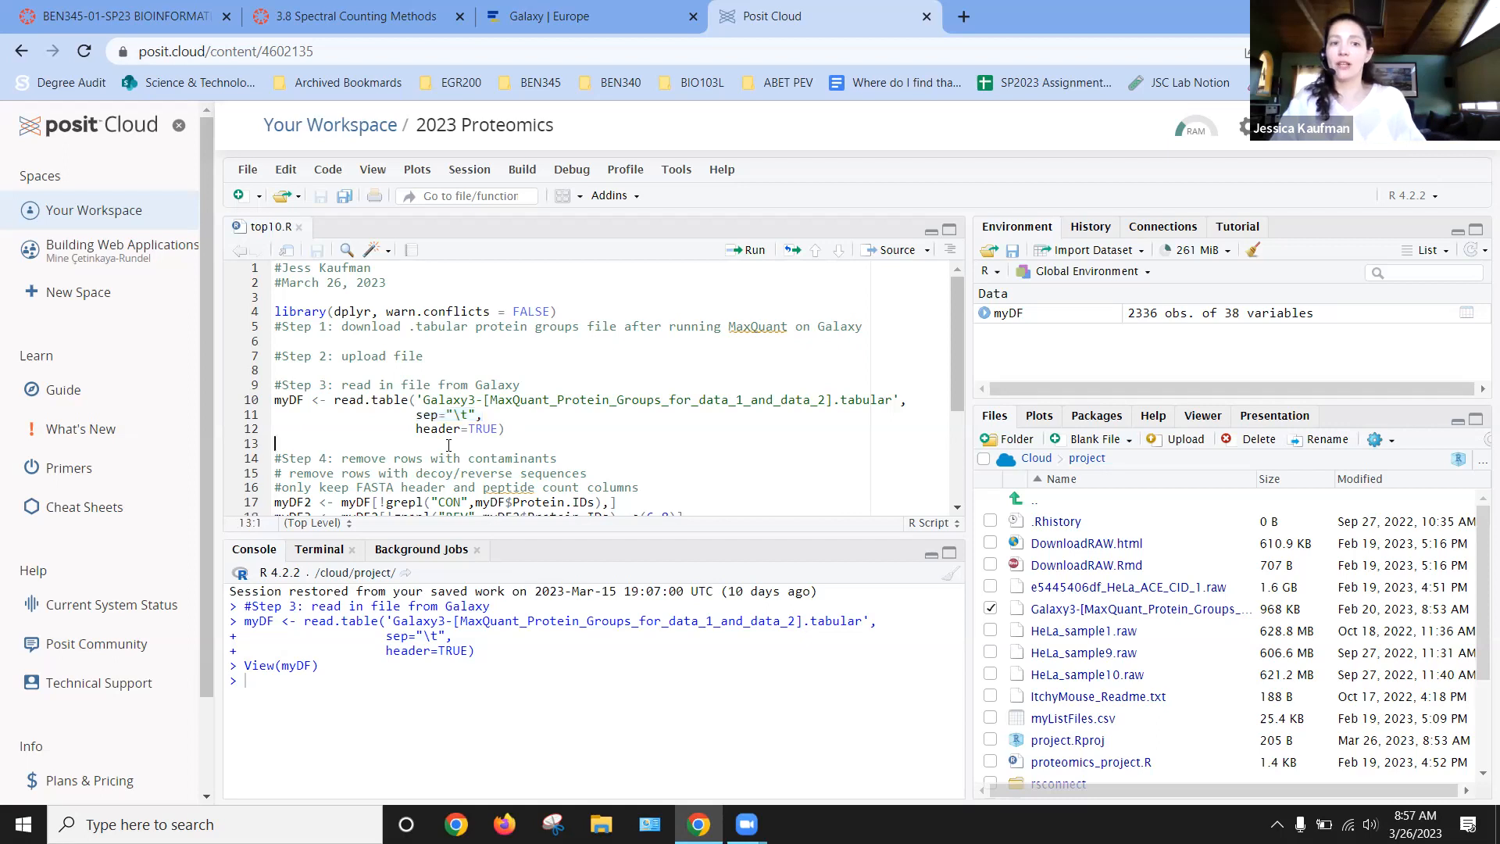
scroll(down, 3)
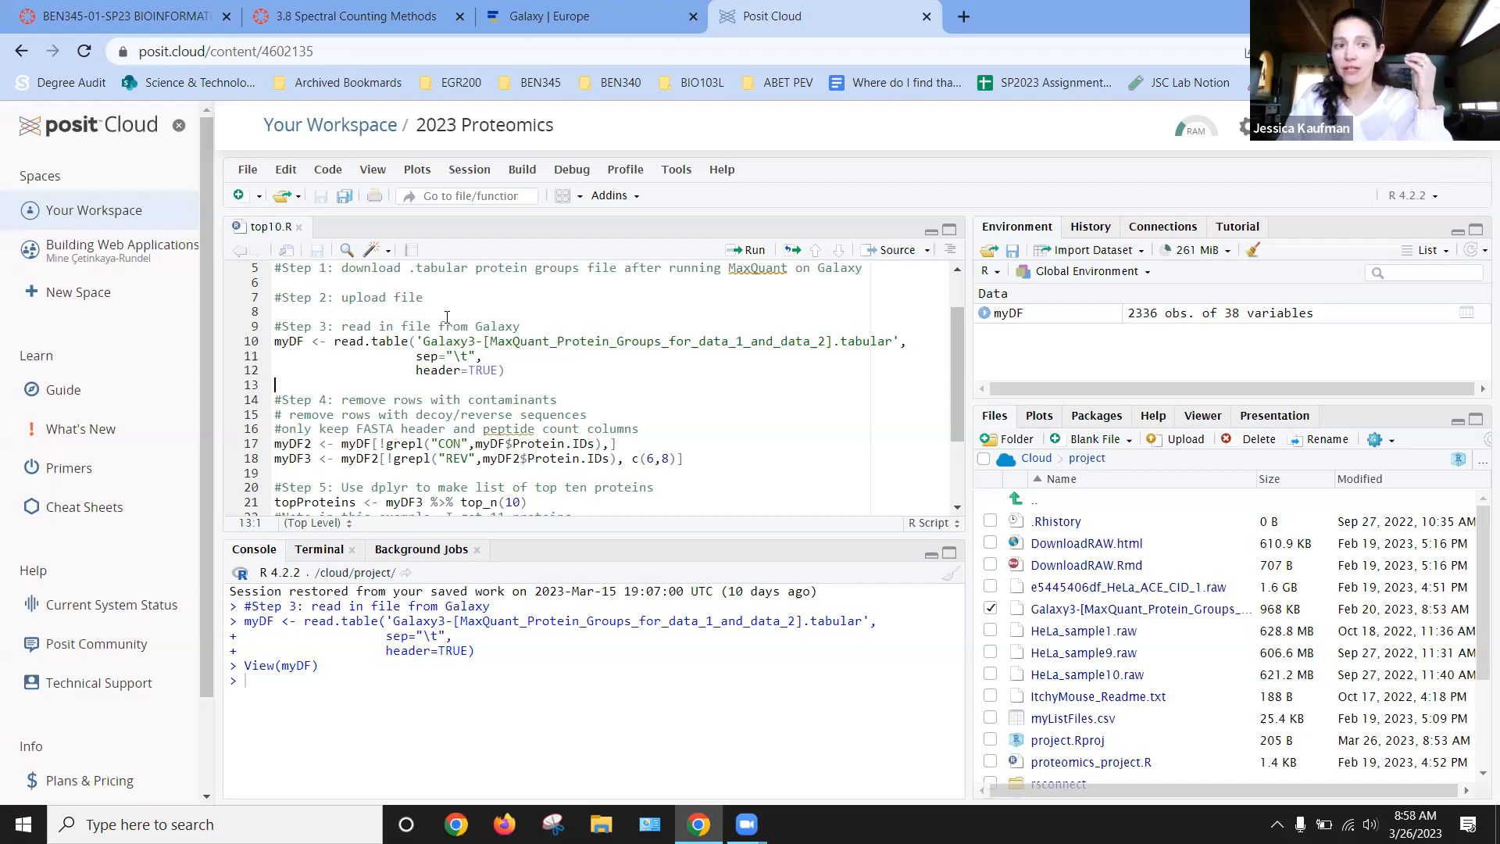
mouse_move(746, 250)
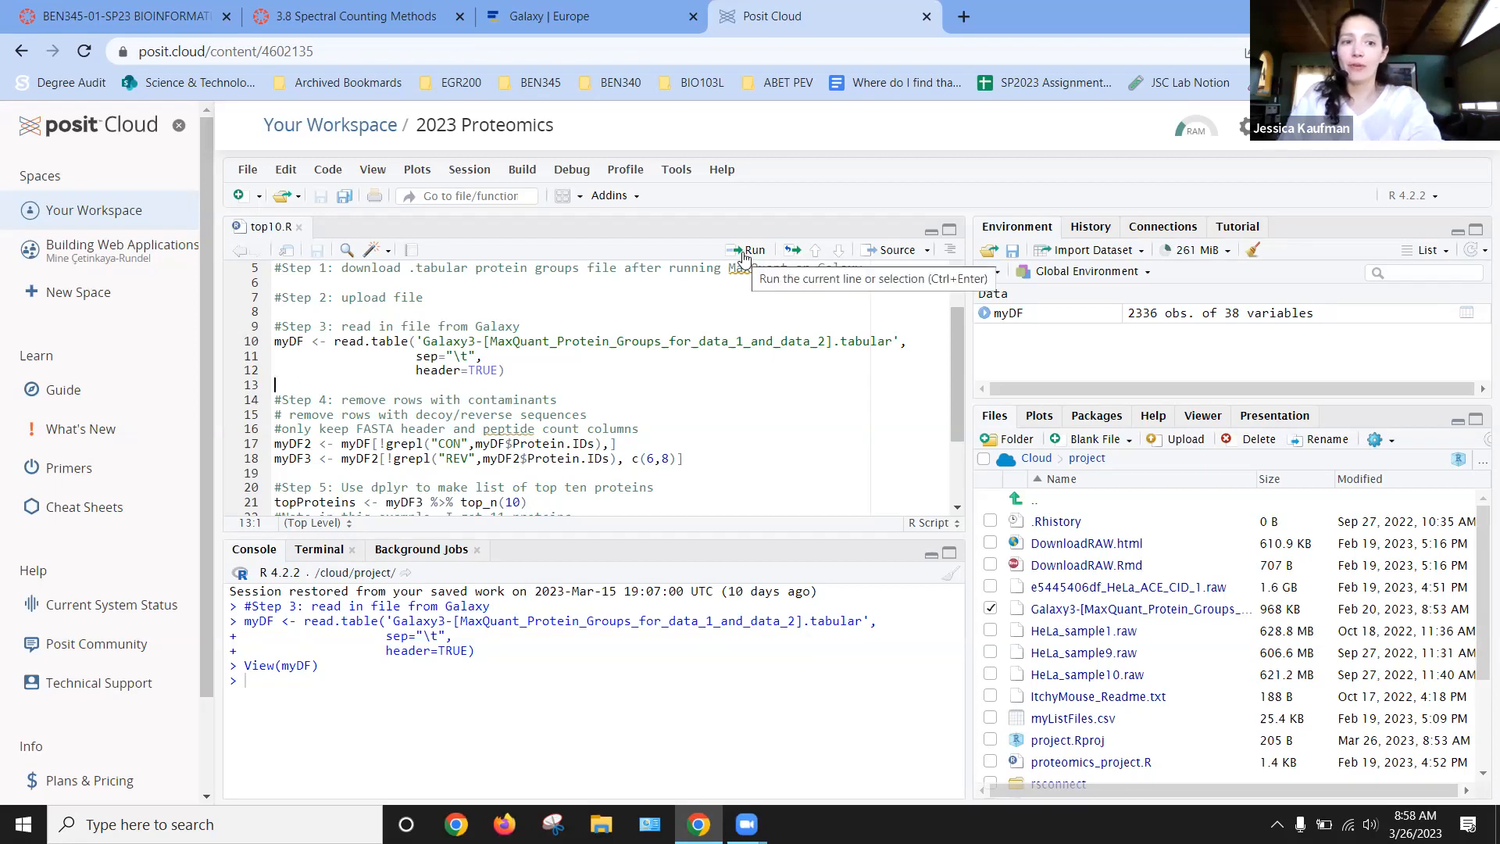
Run Step 4 to create myDF2 without CON rows and myDF3 without REV rows
click(753, 250)
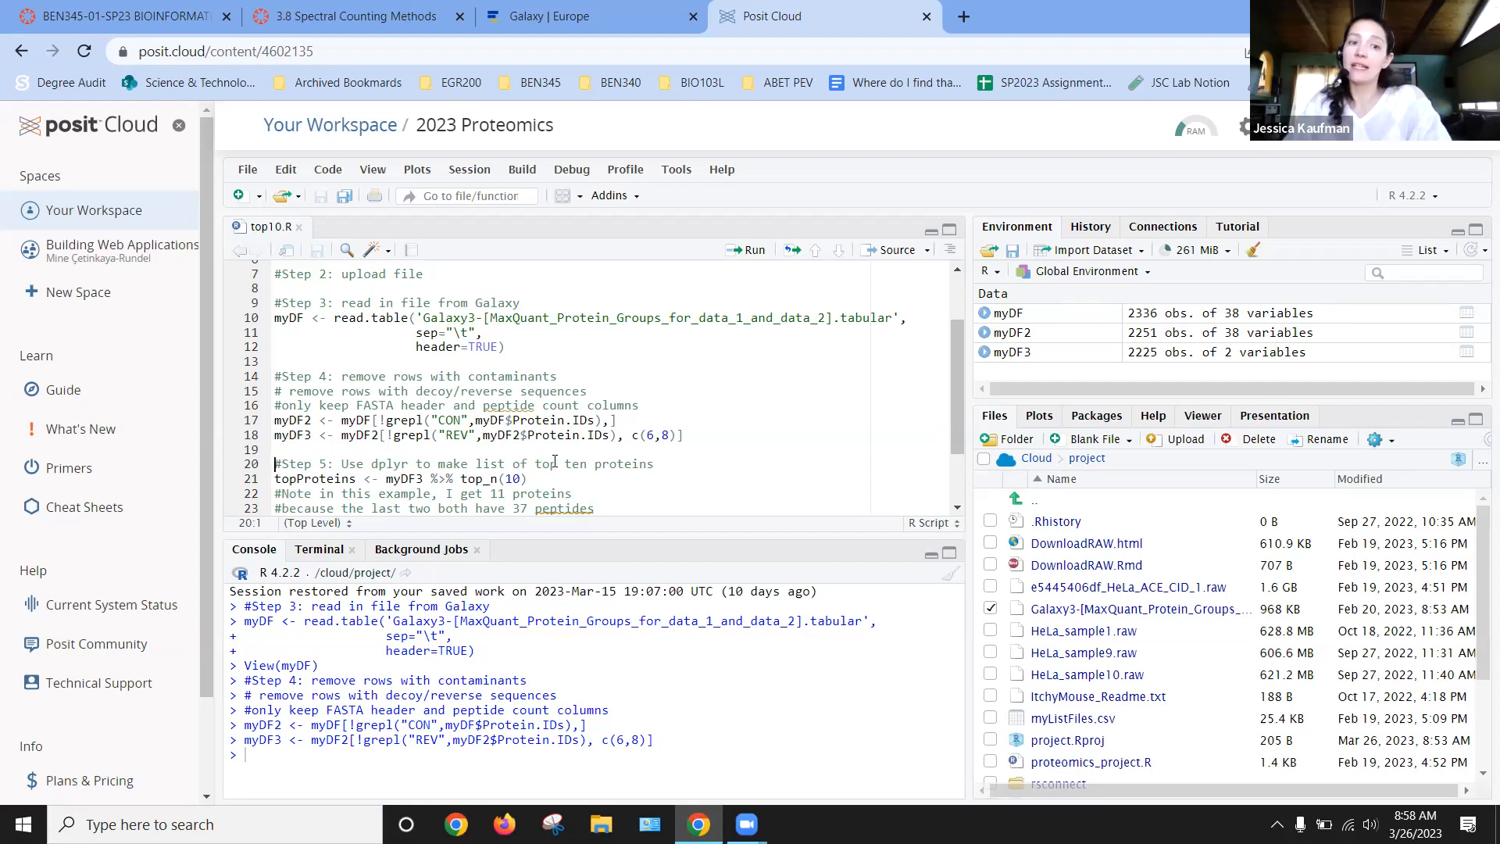
mouse_move(488, 479)
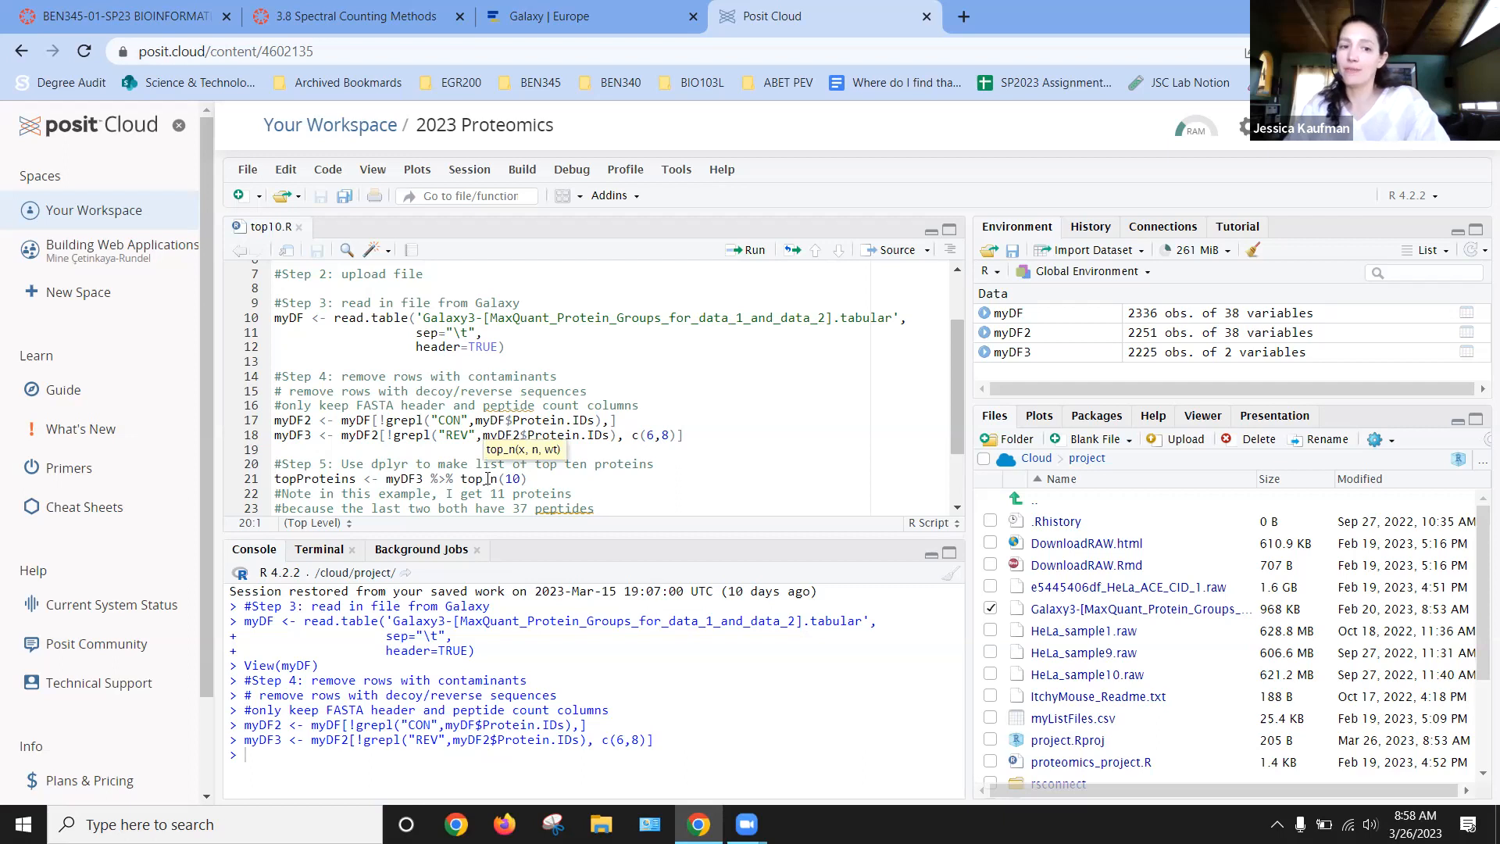
Run the top_n(10) line and open the resulting 11-row topProteins in the viewer
click(754, 250)
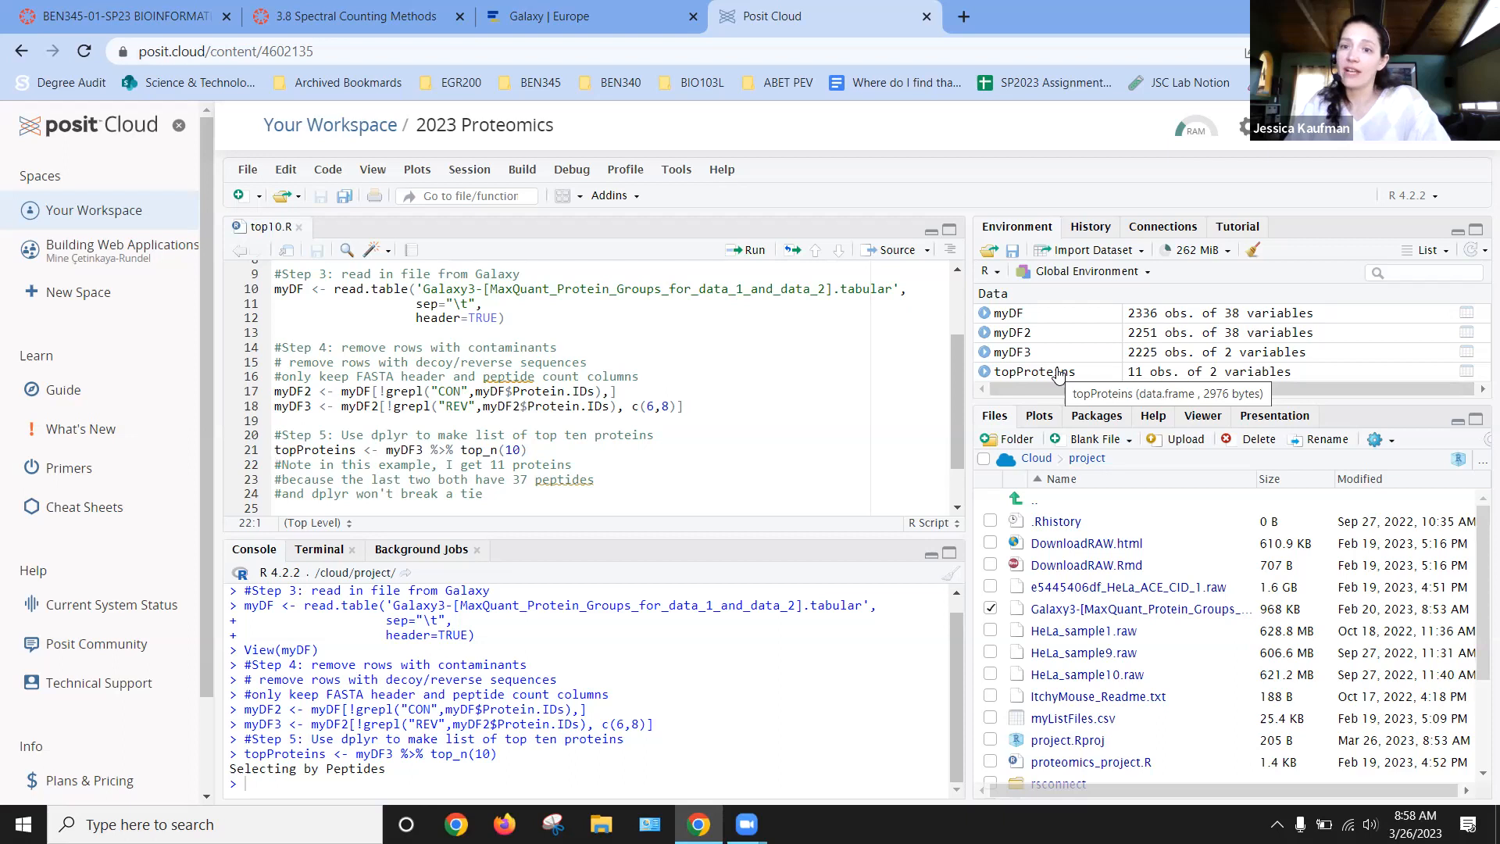
click(1033, 371)
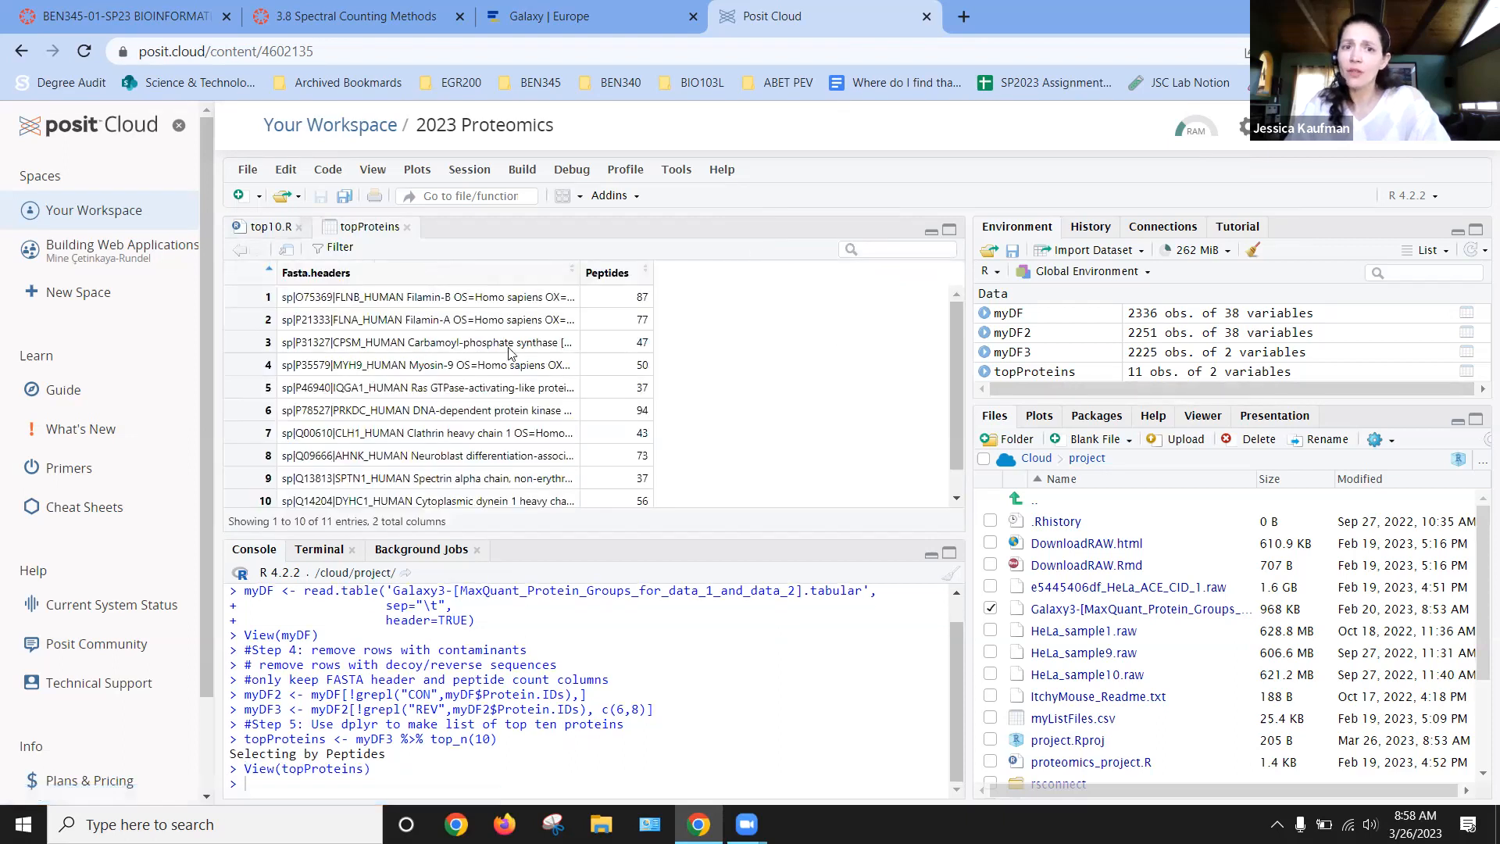
Sort topProteins by Peptides descending, starting from 94
scroll(down, 3)
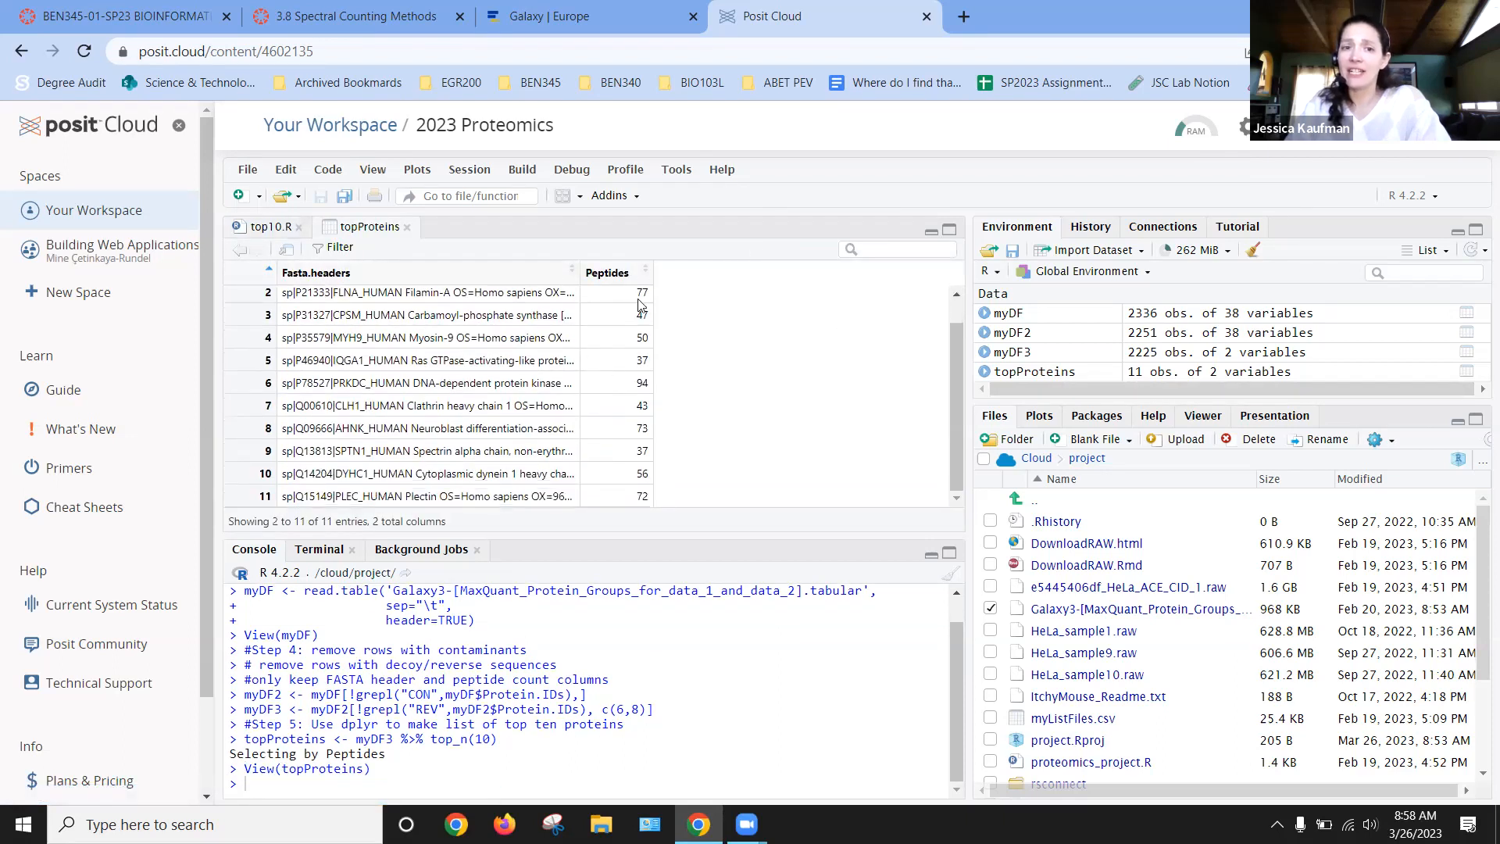
click(639, 277)
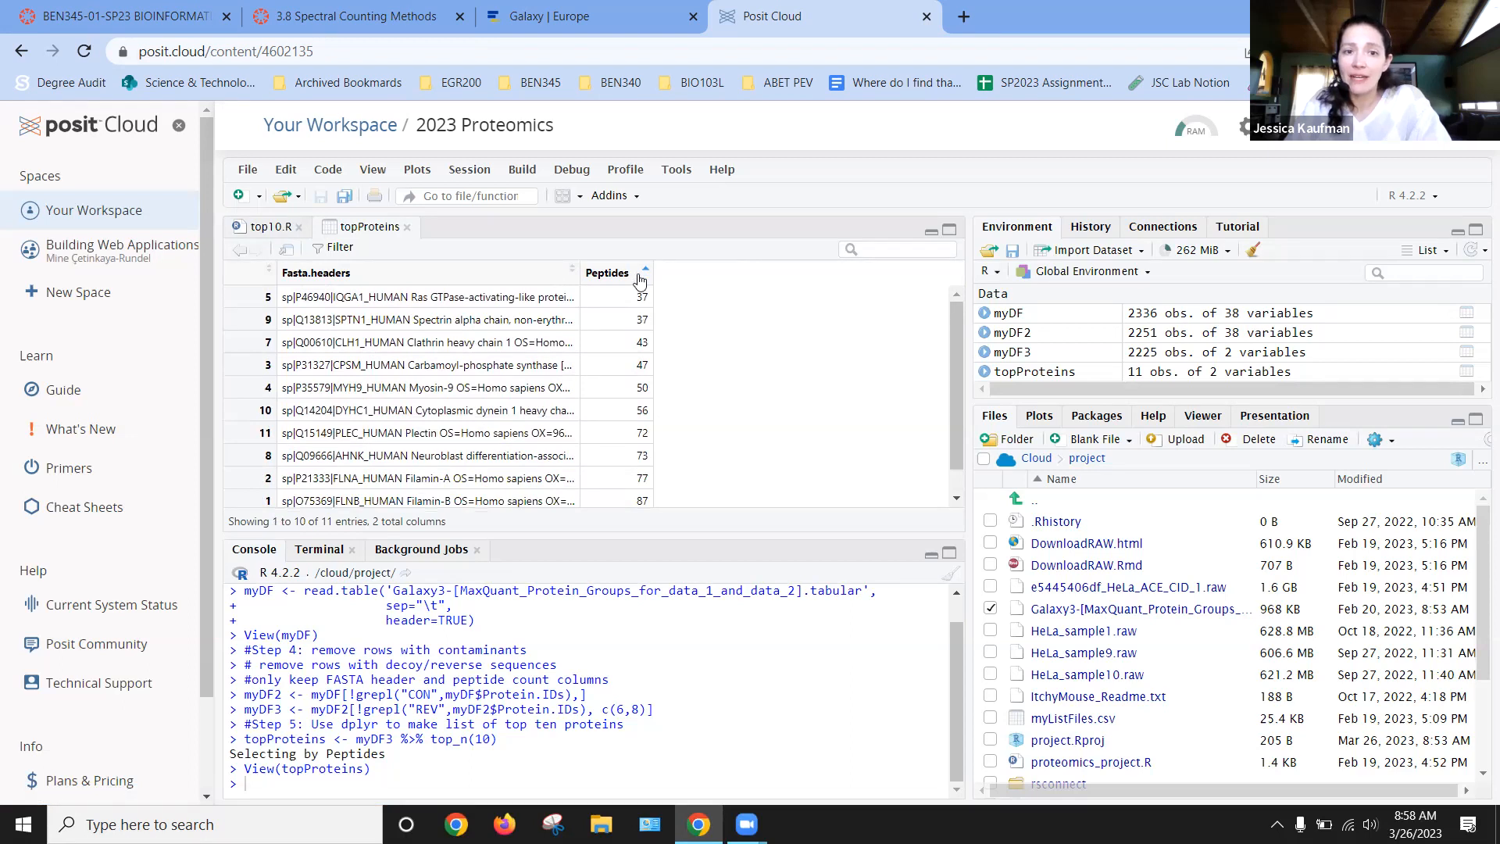
mouse_move(617, 309)
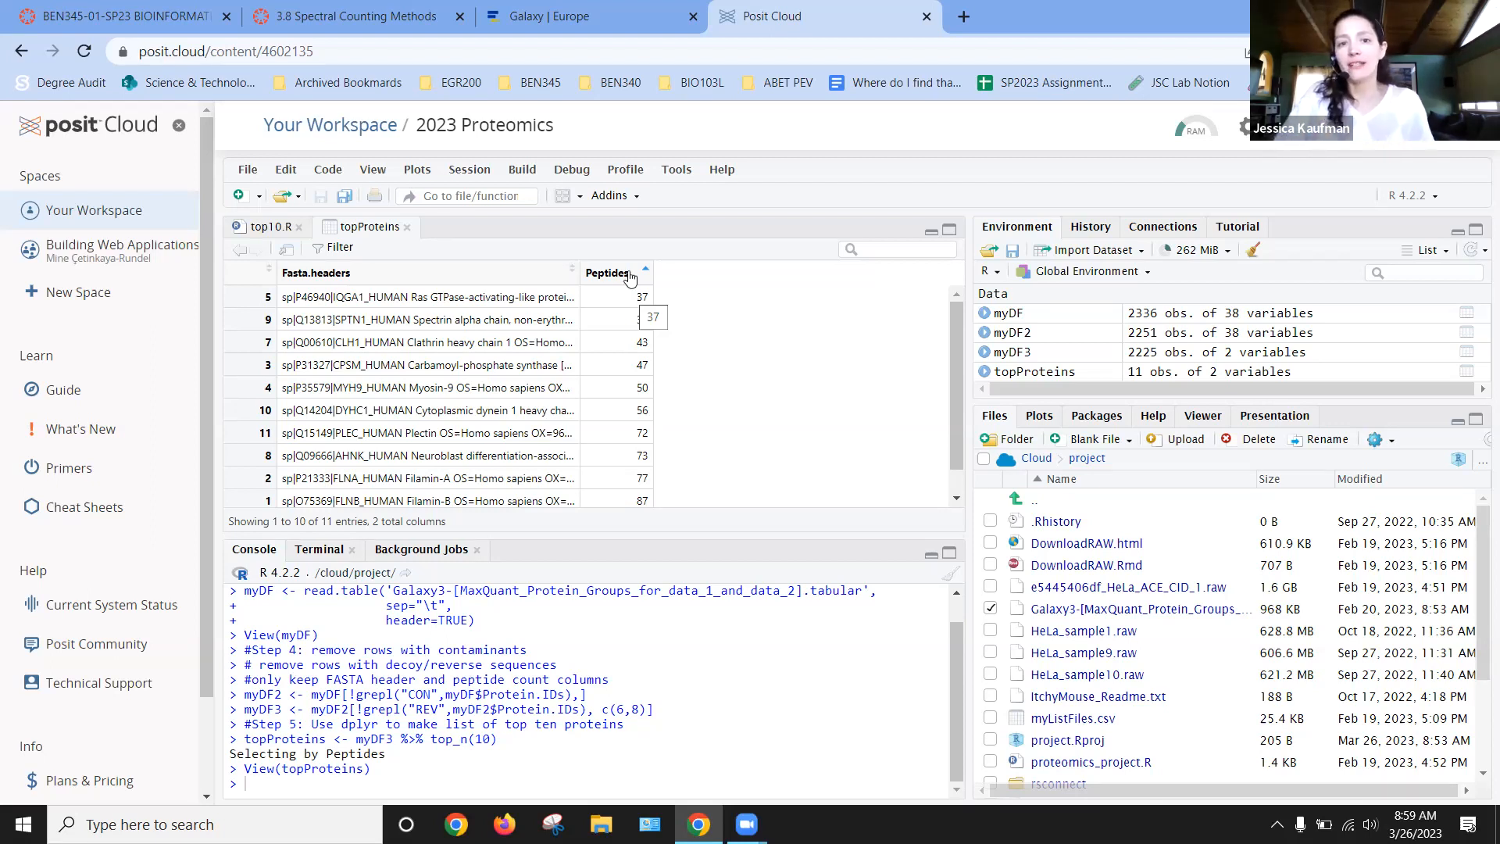
click(609, 272)
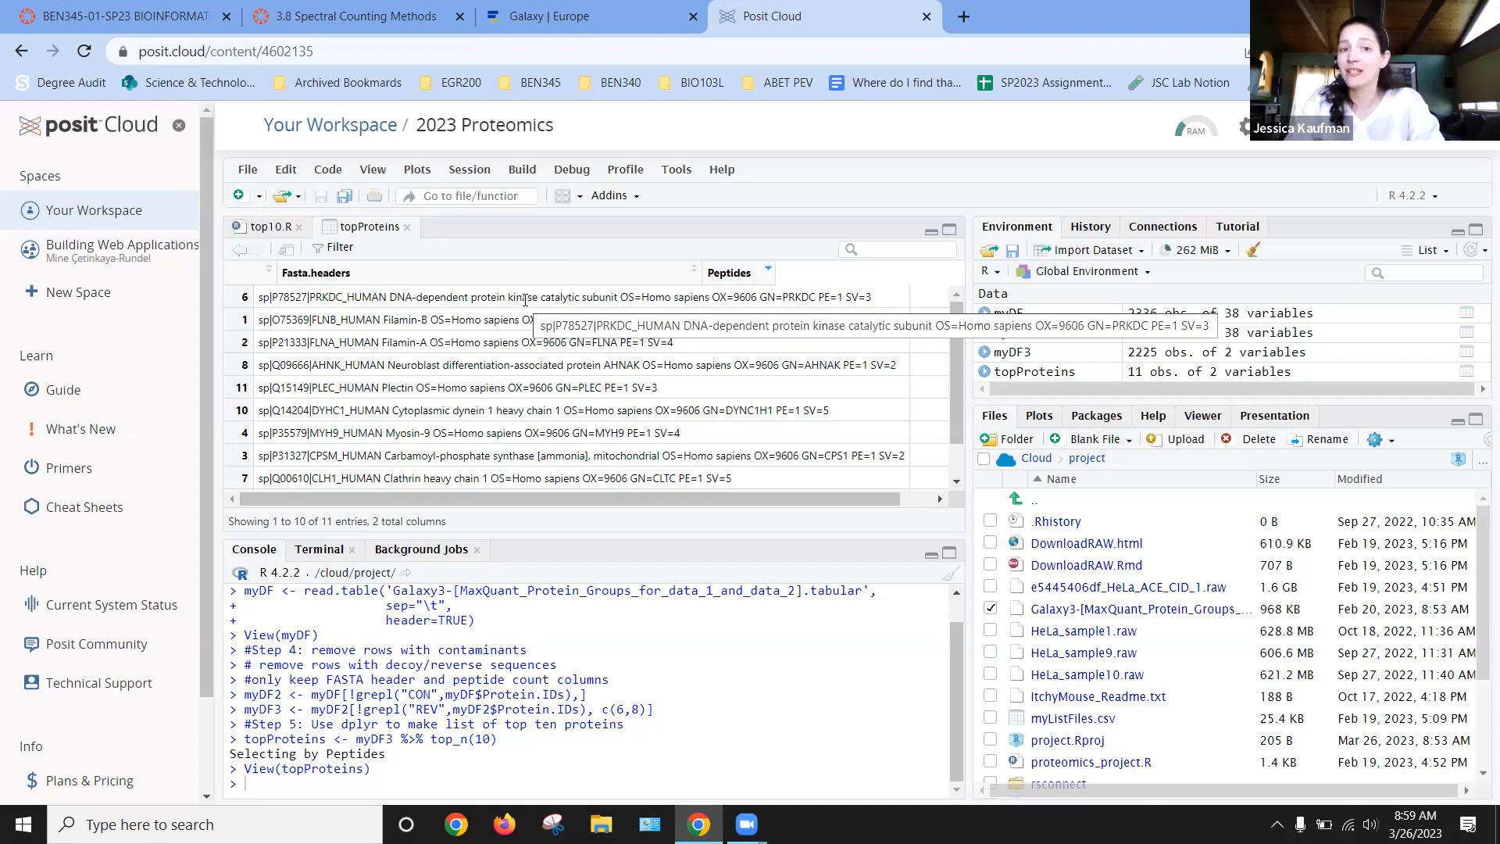
mouse_move(428, 317)
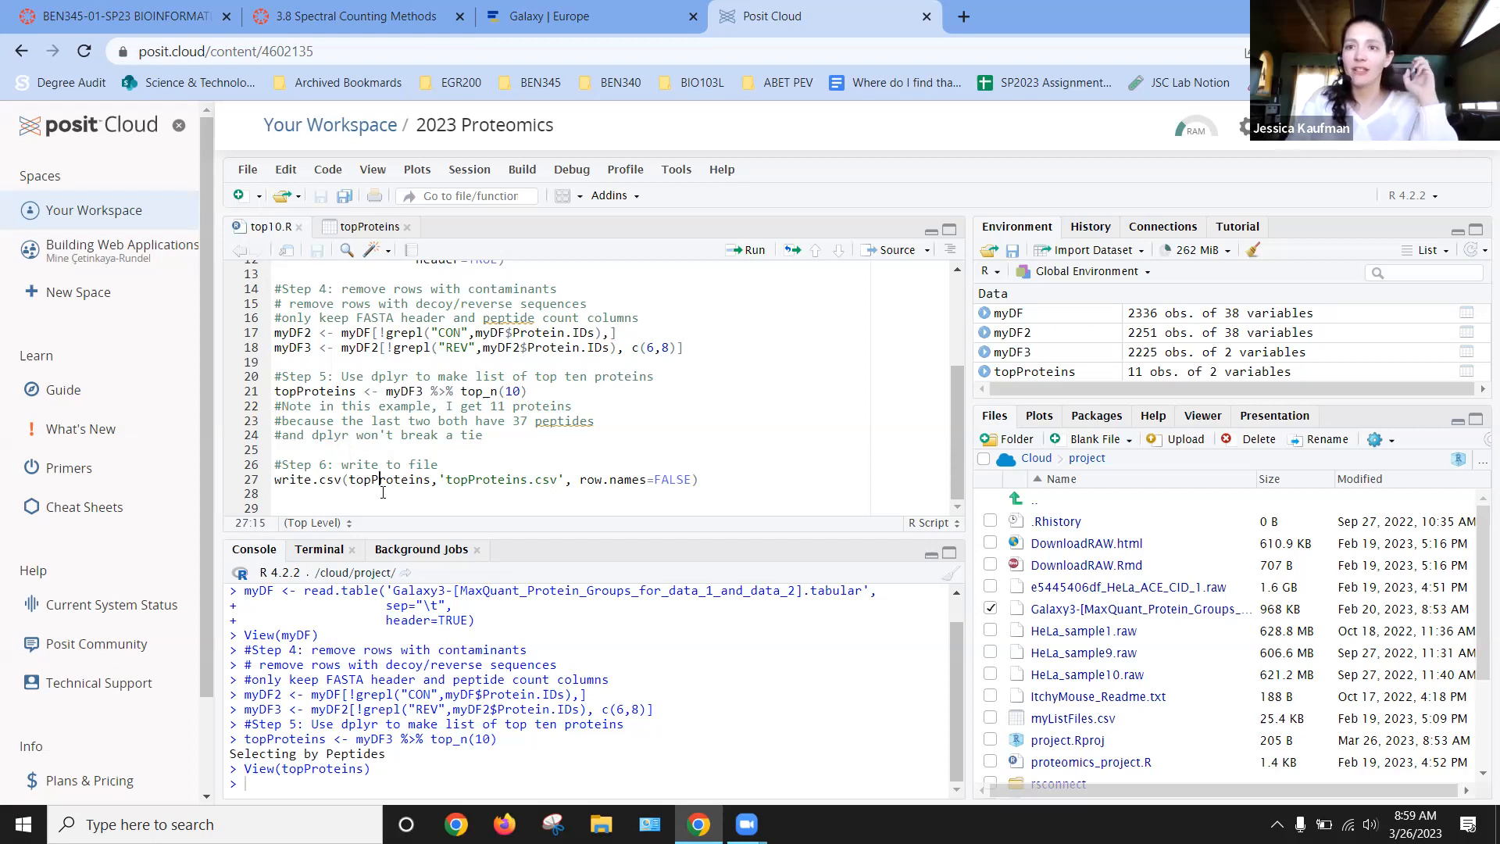
mouse_move(745, 257)
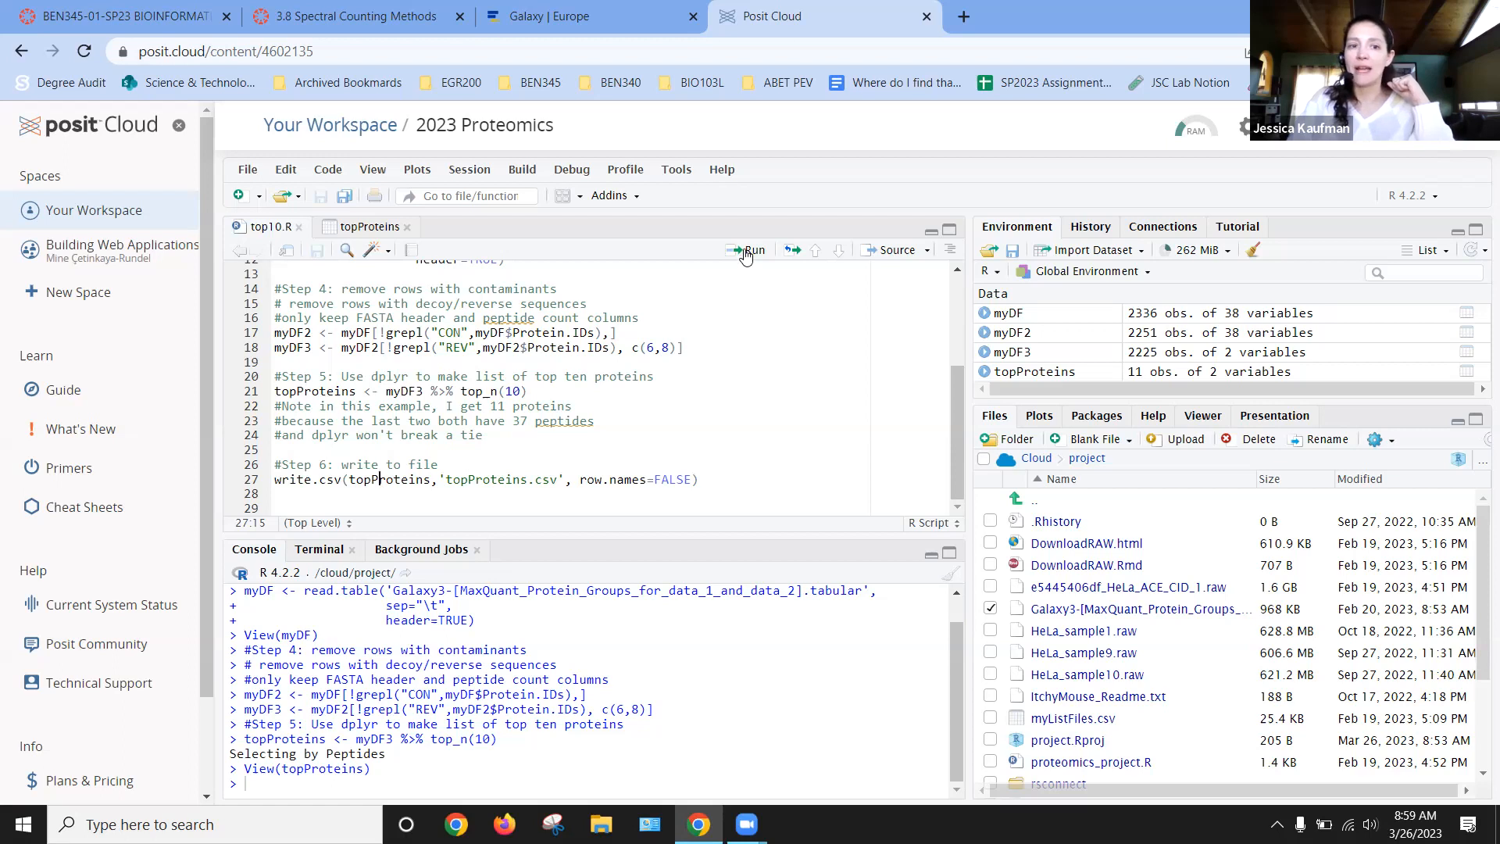
Run the Step 6 write.csv line to save topProteins.csv without row names
click(753, 250)
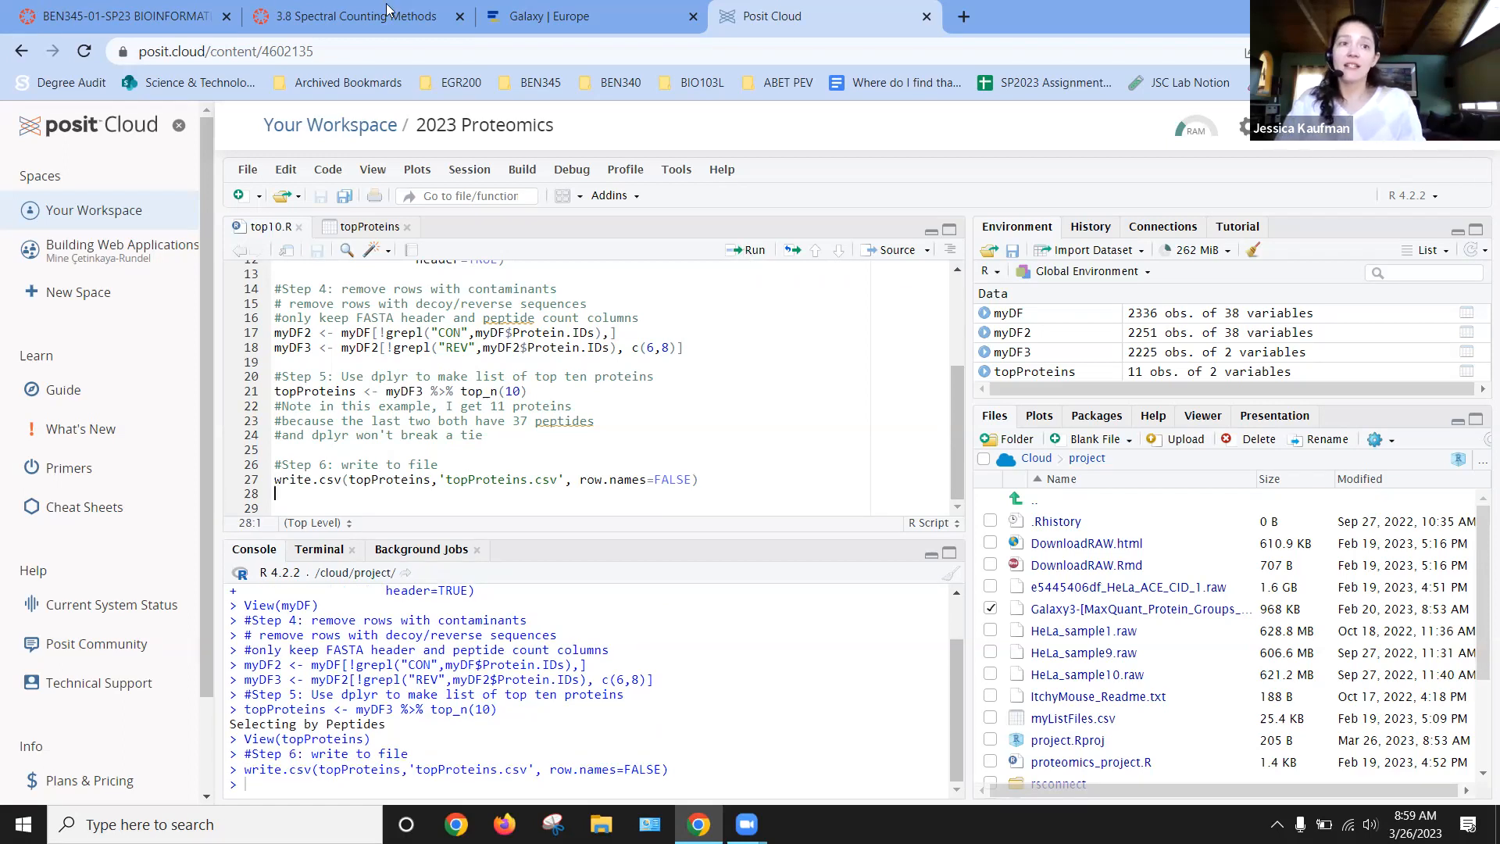
Return to the Canvas assignment and highlight Step 6's 'that file here' upload instruction
click(354, 17)
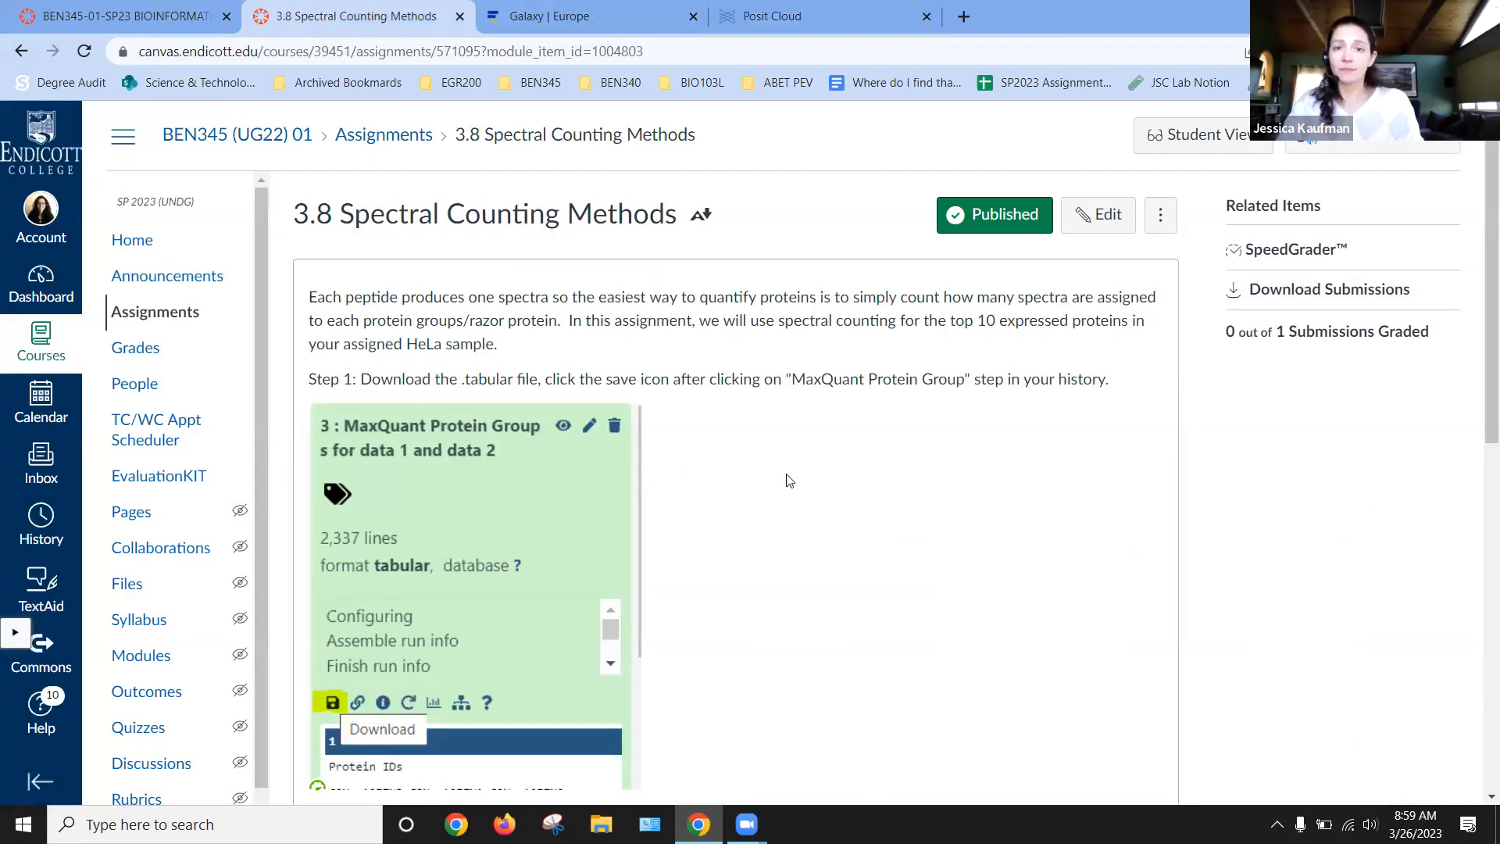
scroll(down, 3)
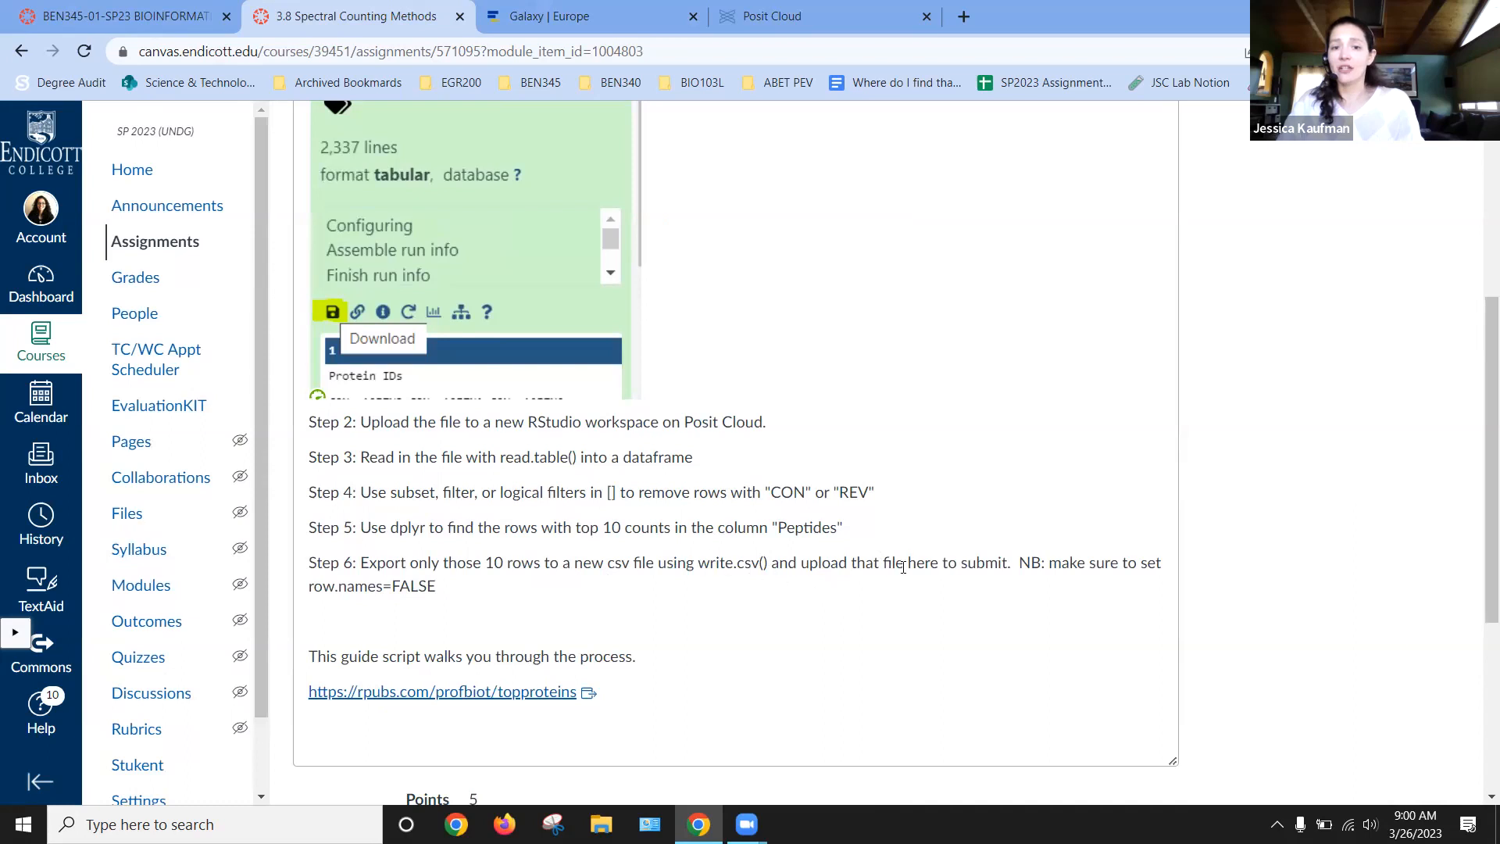
drag(851, 563, 929, 562)
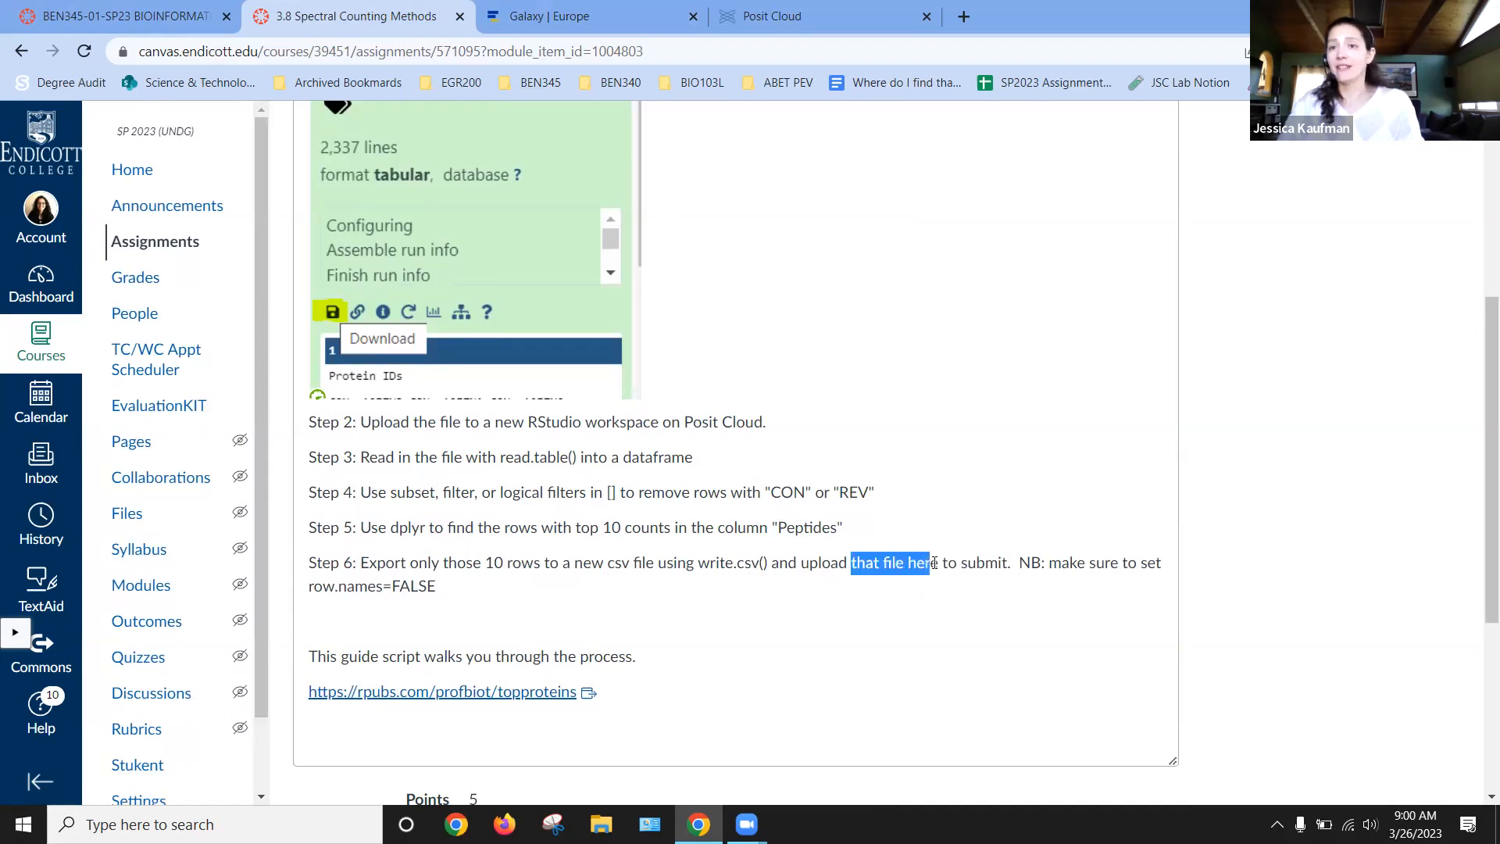